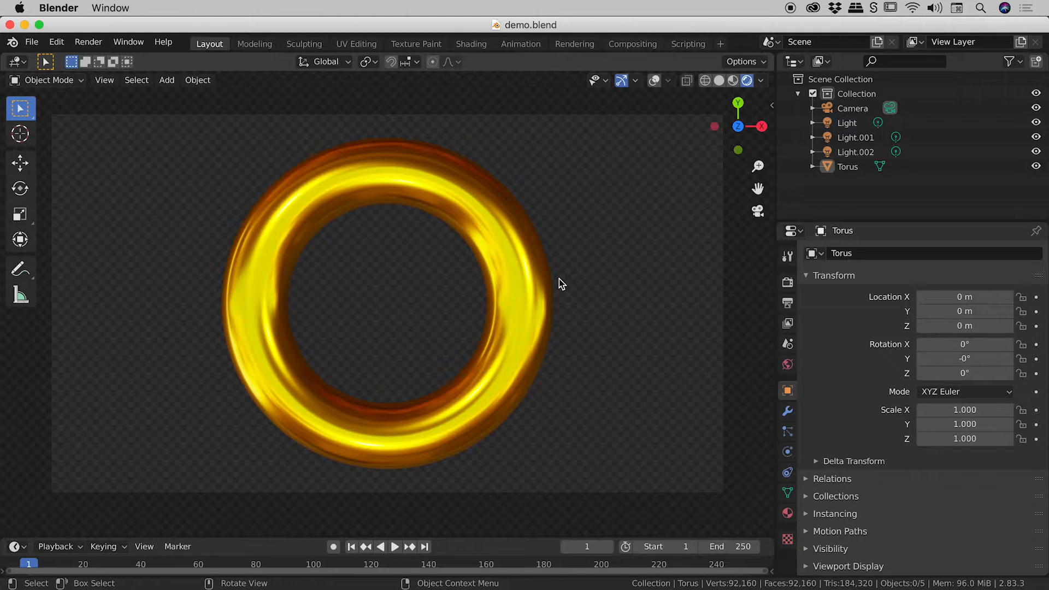
mouse_move(470, 207)
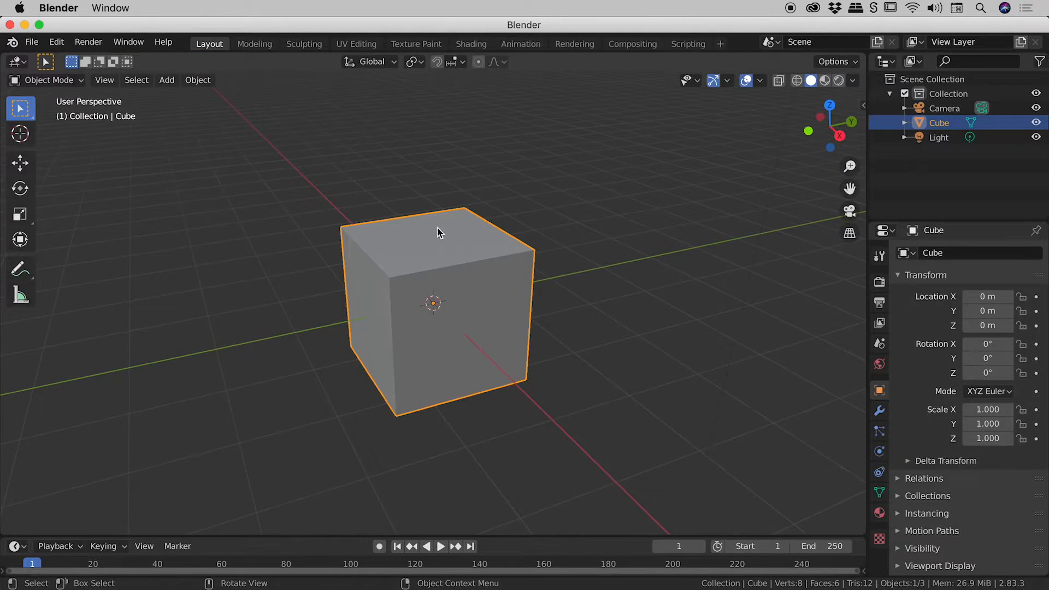
mouse_move(405, 244)
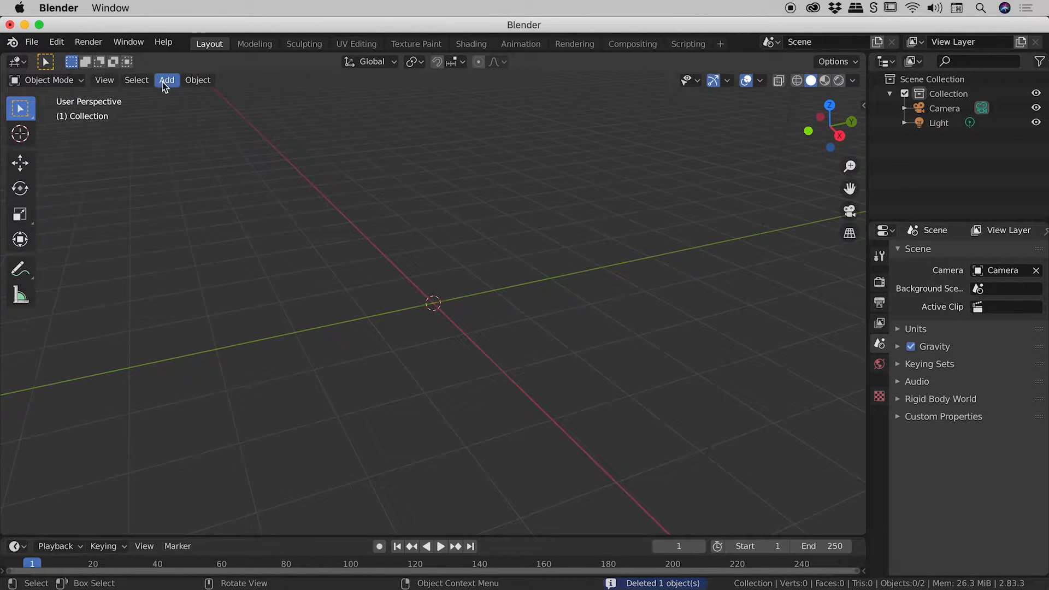
Add a torus mesh from the Add > Mesh menu in place of the default cube
click(167, 80)
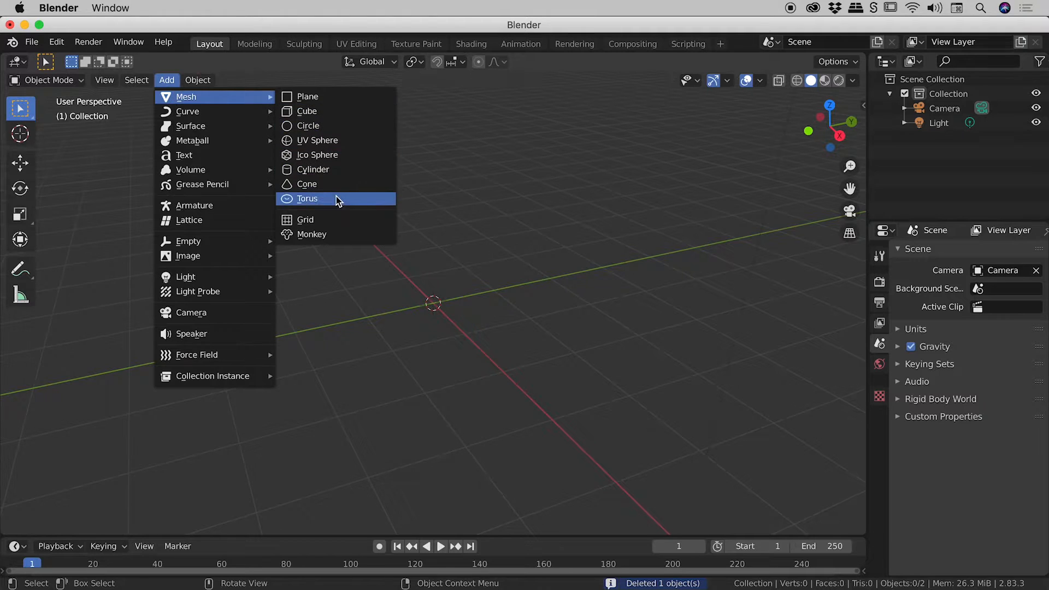
click(307, 198)
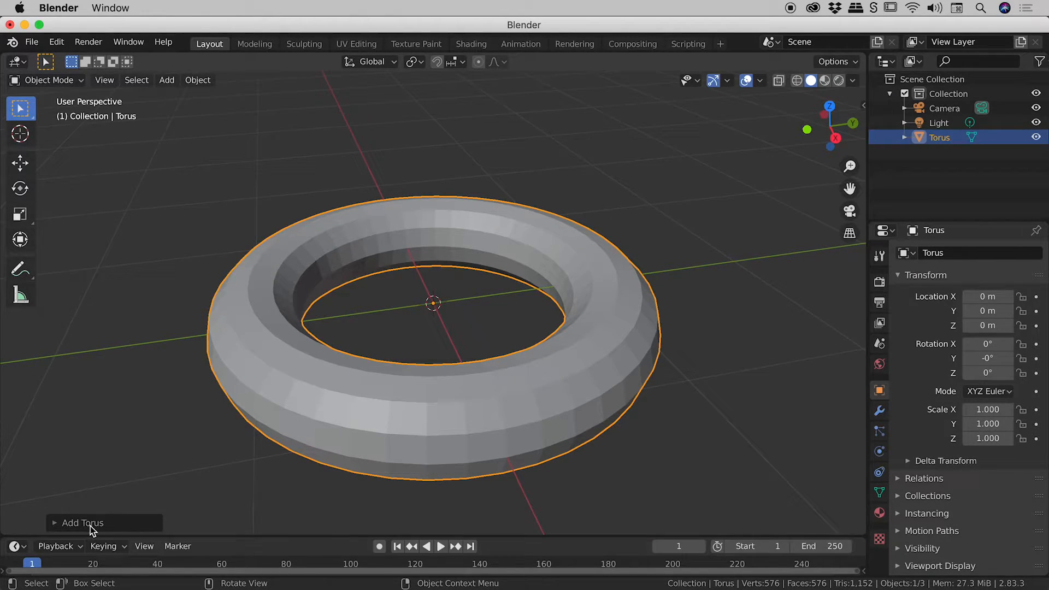
Raise the torus Minor Segments to 30 in the Add Torus panel, then collapse it
click(83, 522)
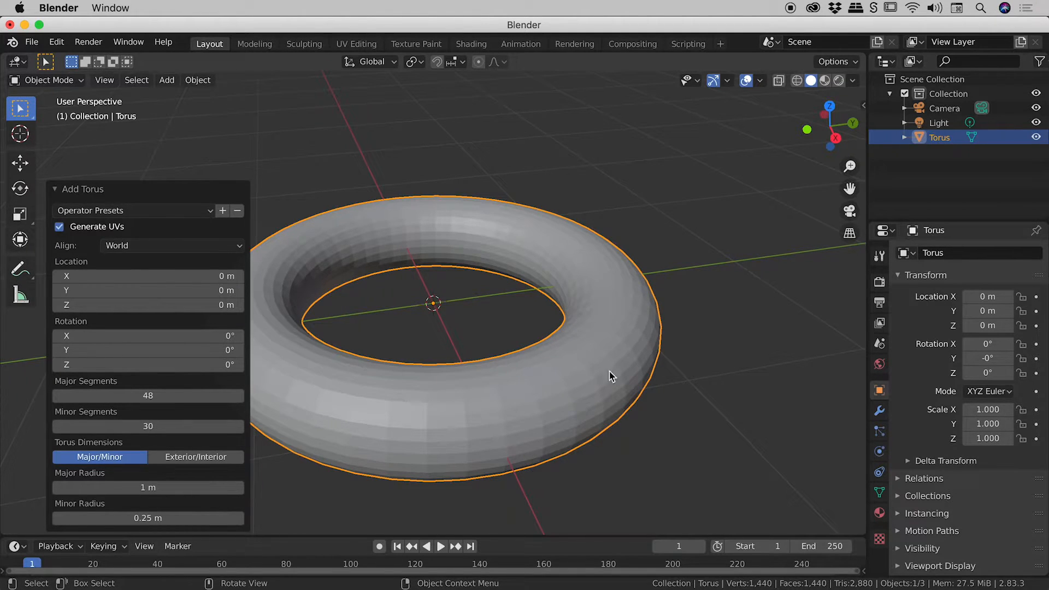
mouse_move(534, 223)
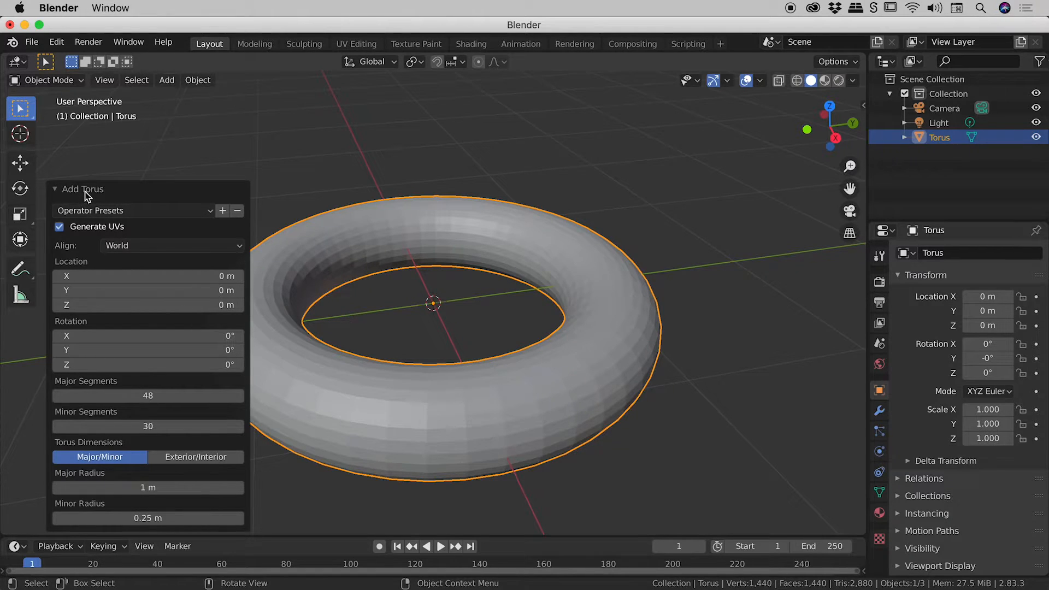
click(81, 189)
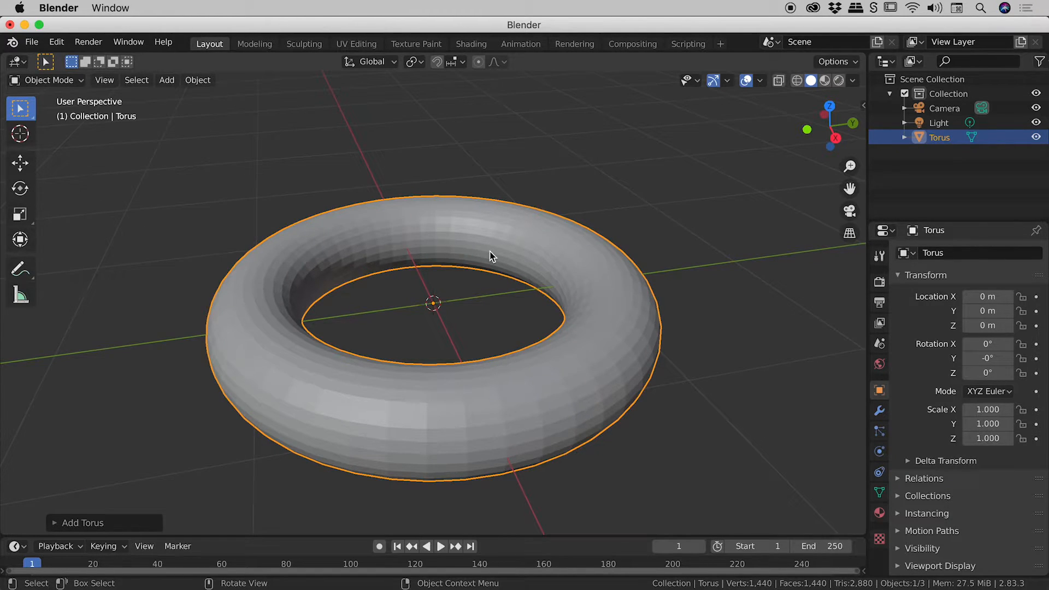
mouse_move(447, 215)
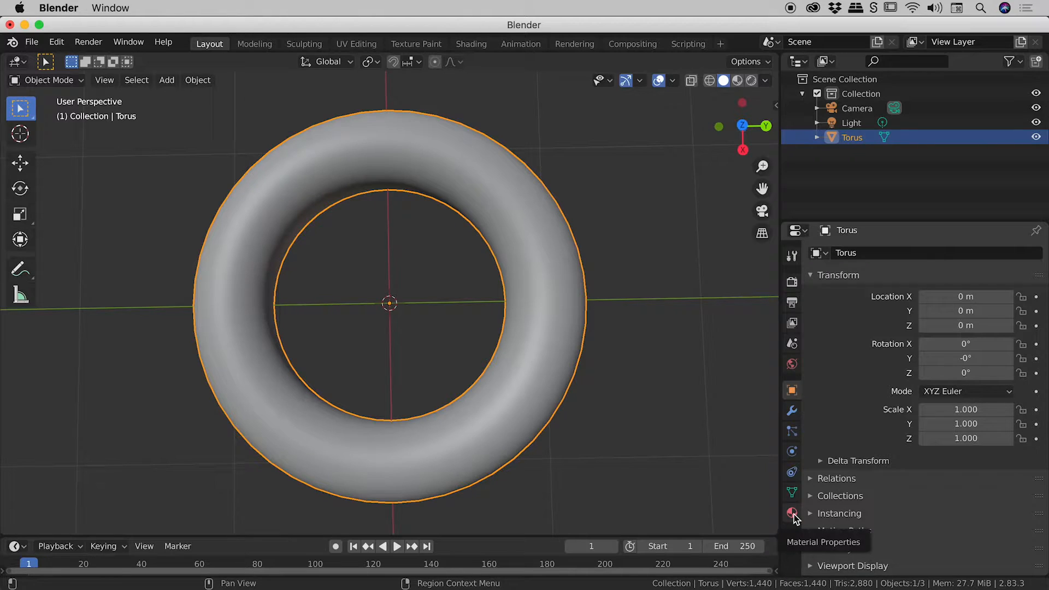
Create a new material on the torus and pick an orange Base Color
click(792, 513)
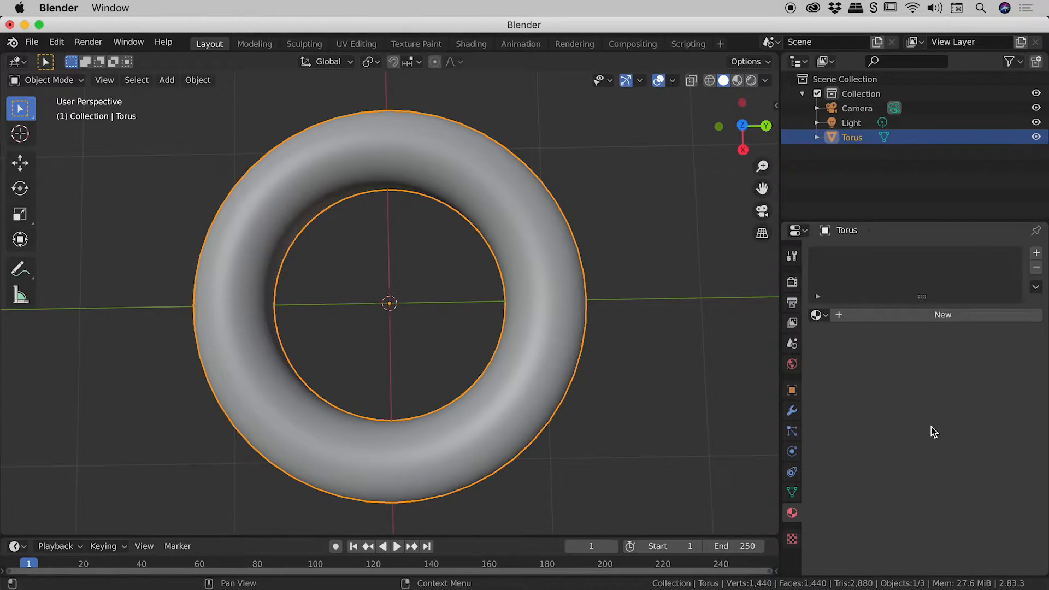
mouse_move(879, 319)
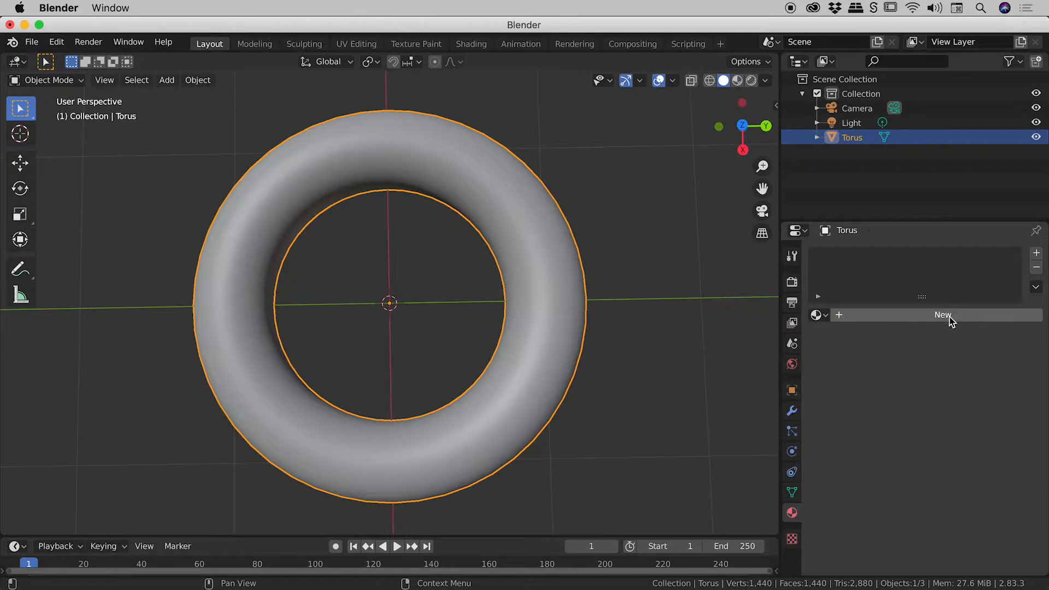
click(943, 315)
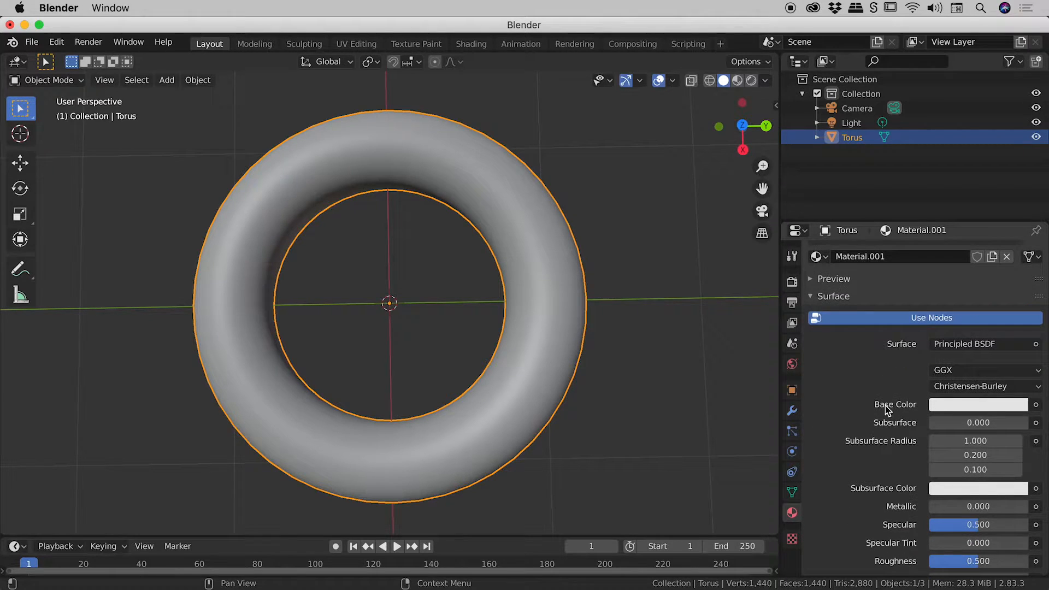
click(978, 405)
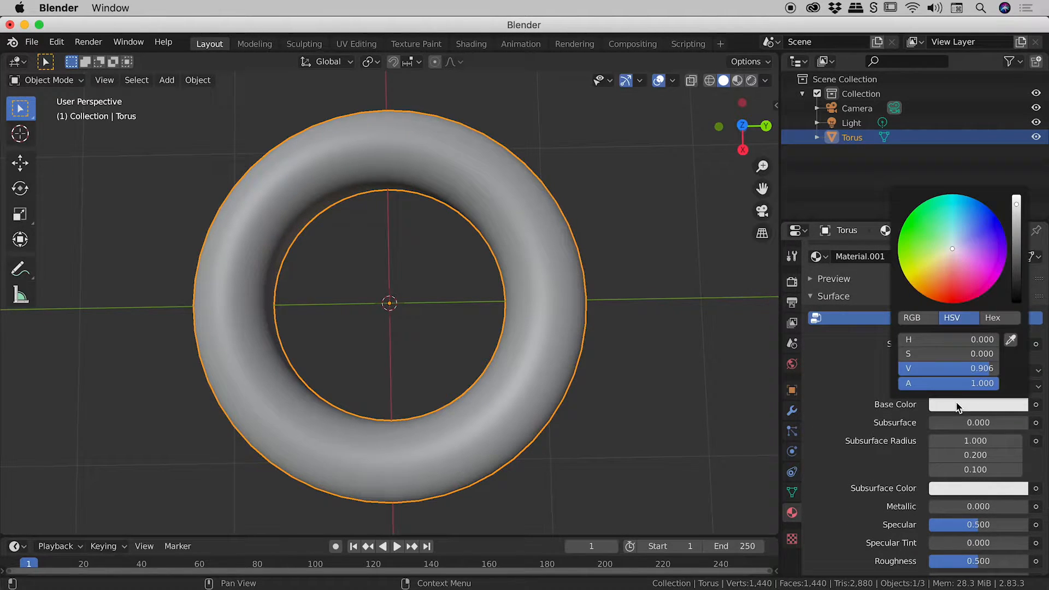
click(924, 296)
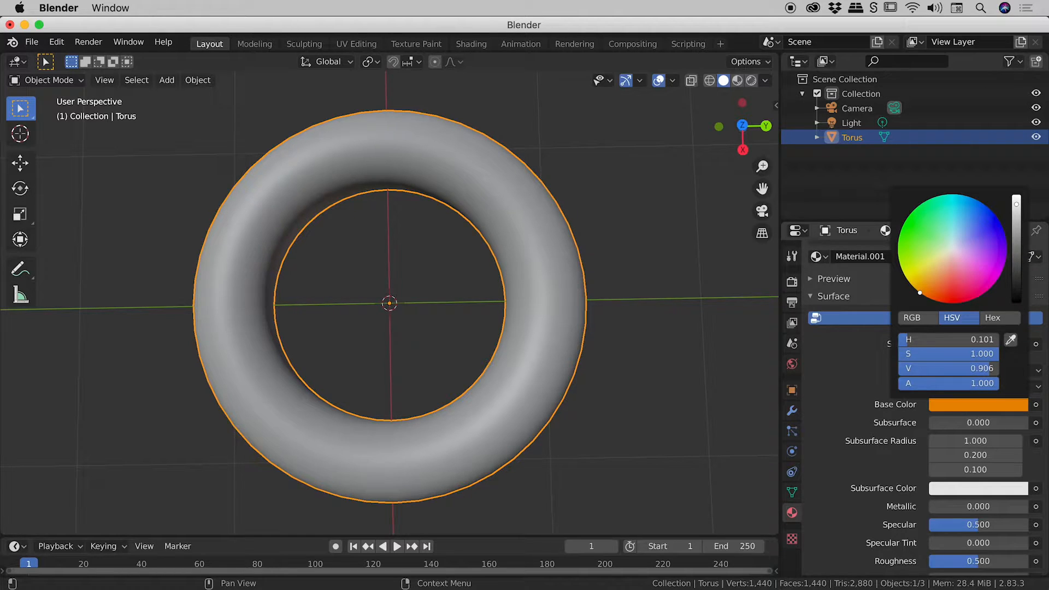
mouse_move(922, 299)
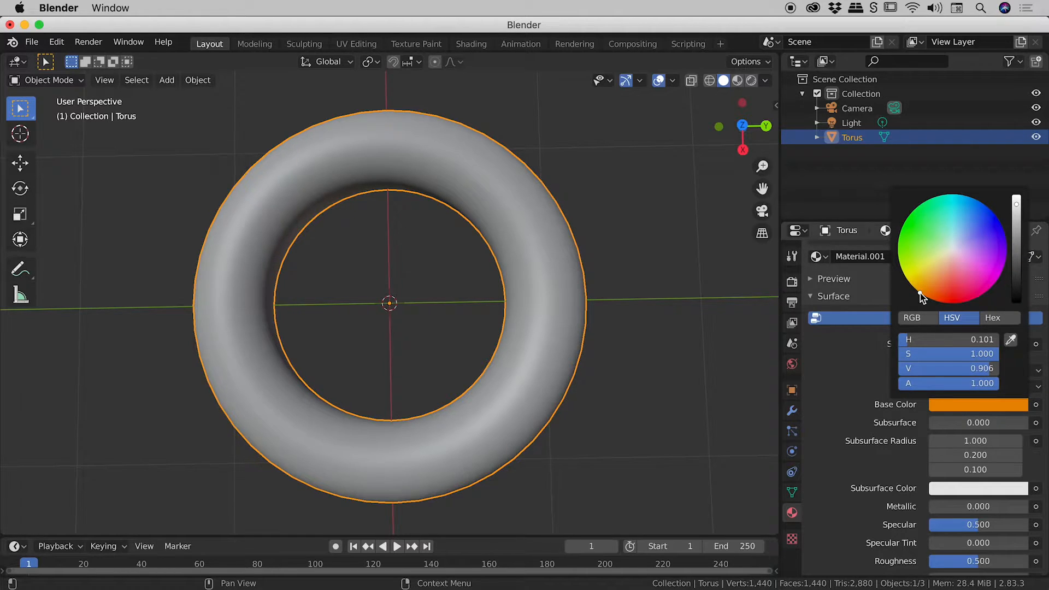
click(850, 360)
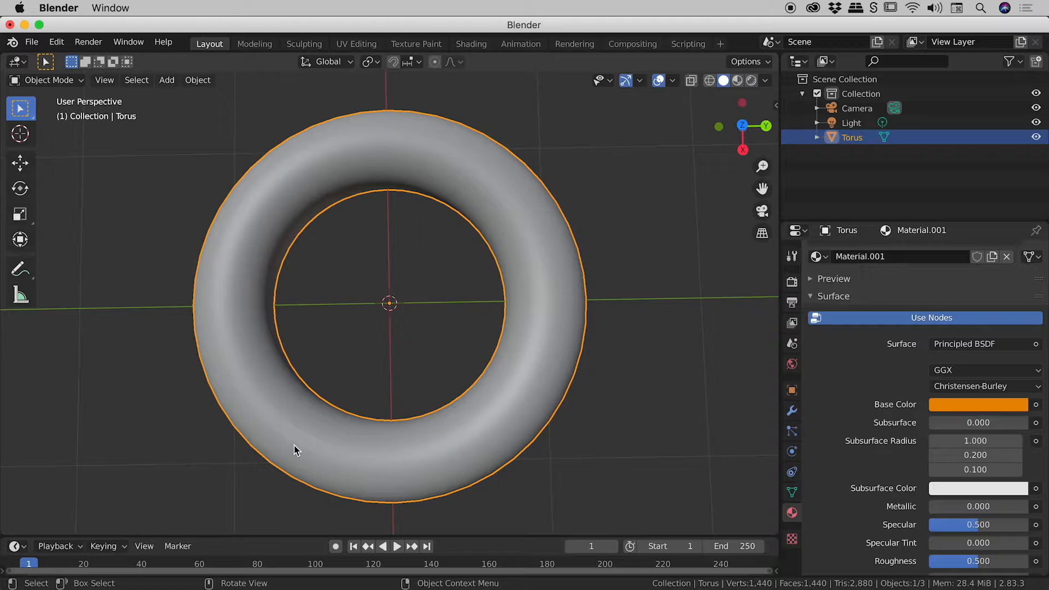
mouse_move(705, 114)
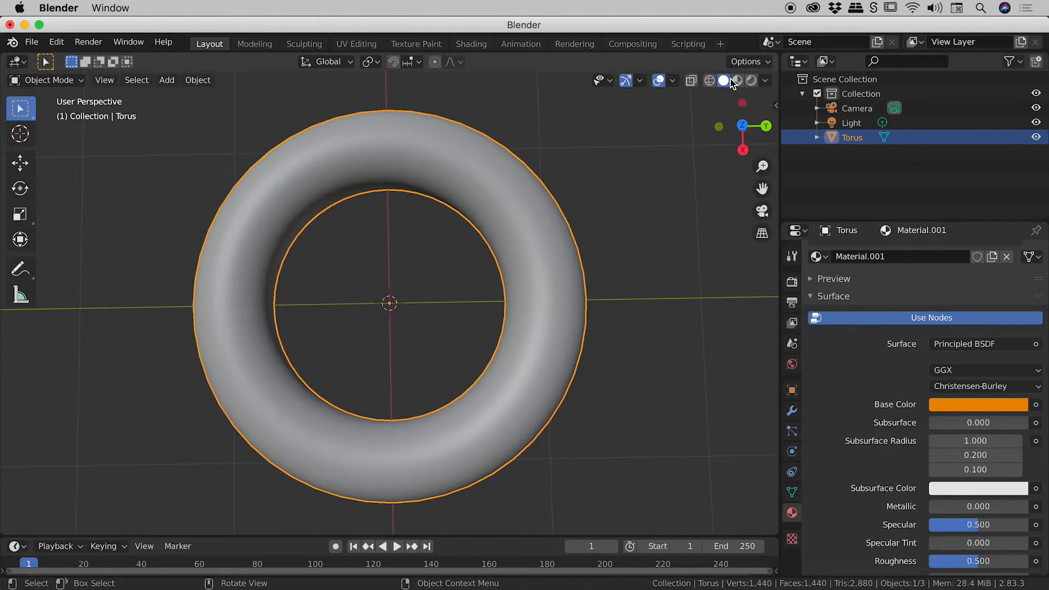
mouse_move(724, 81)
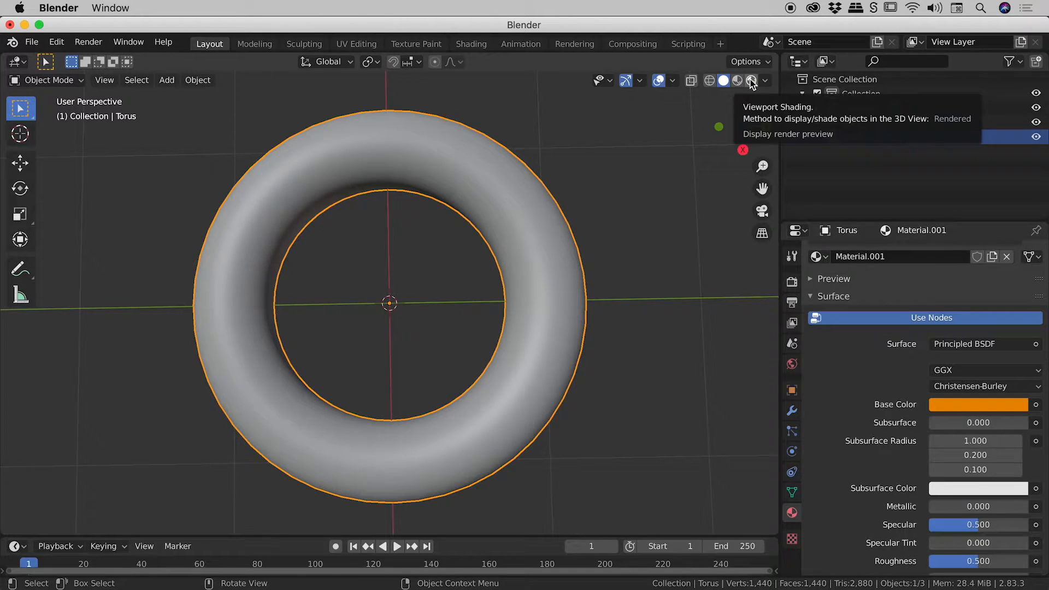
Switch viewport shading to Rendered and dismiss the Render menu
click(751, 81)
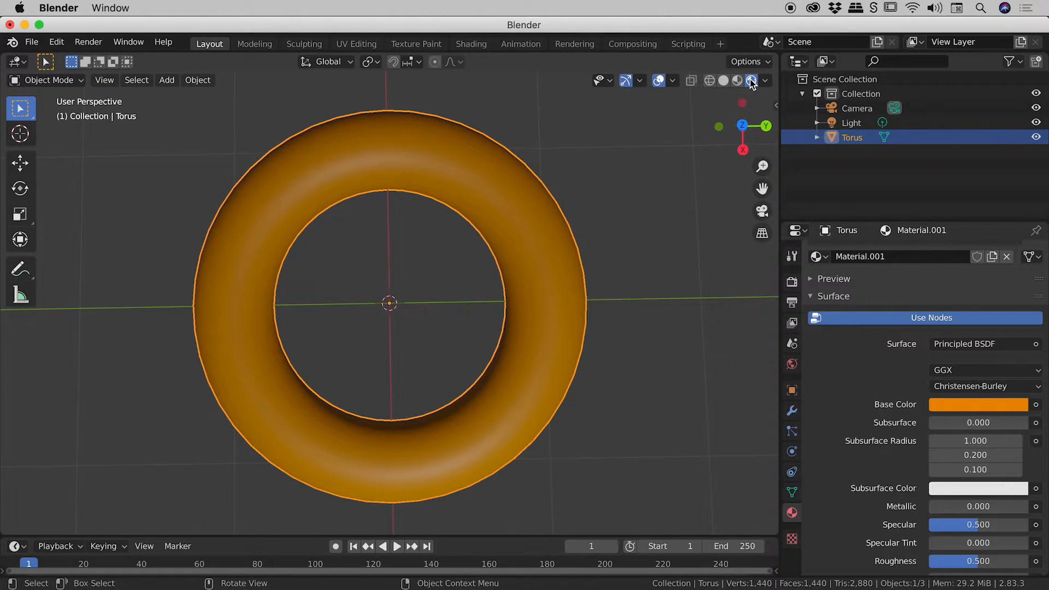
click(751, 81)
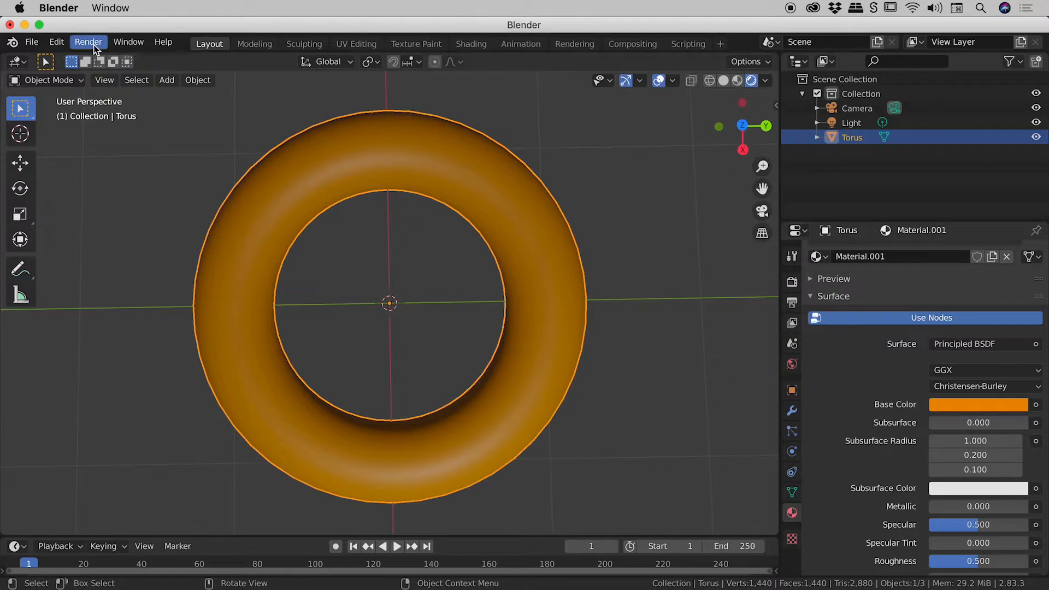
click(88, 42)
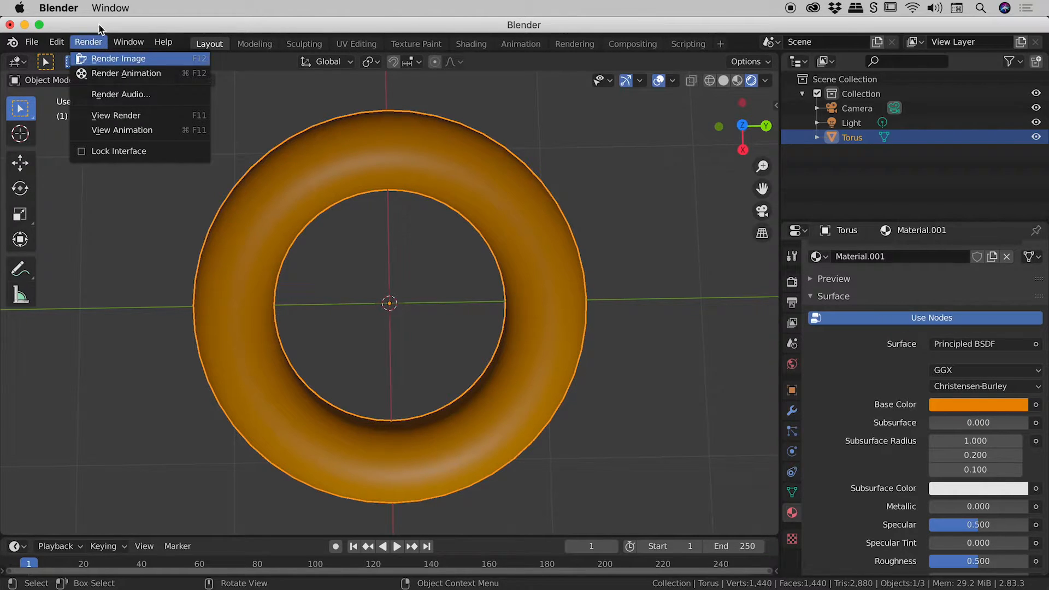
click(501, 323)
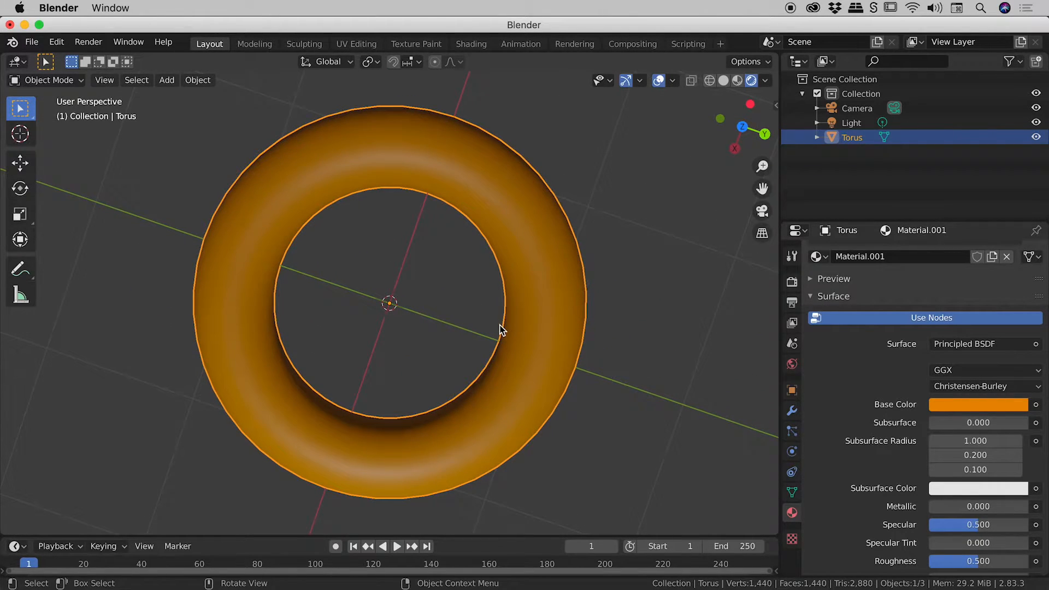
mouse_move(495, 326)
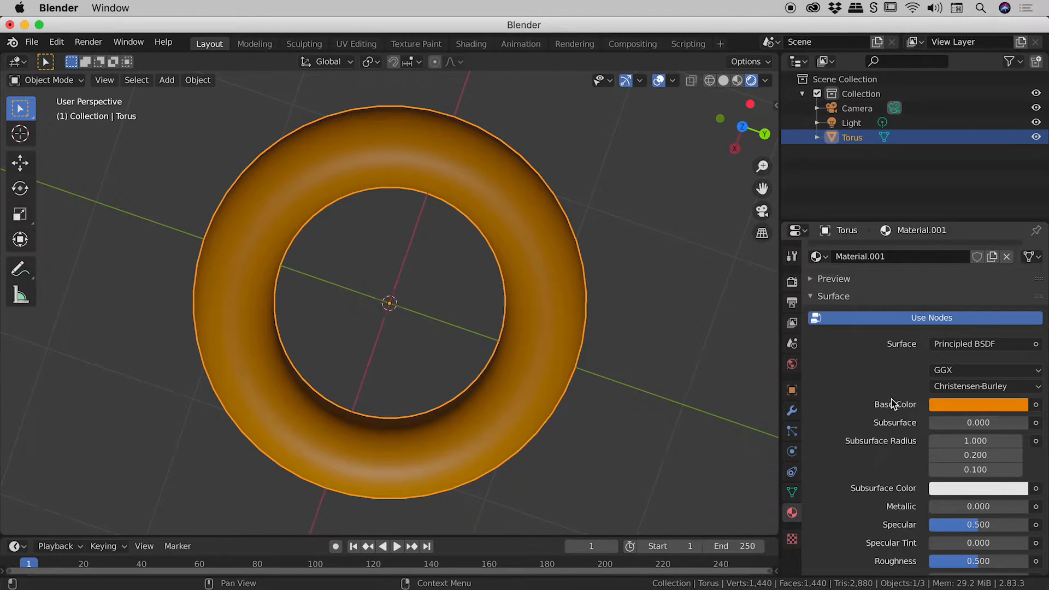
Set the torus material Metallic to 0.95 and Roughness to 0.3
scroll(down, 3)
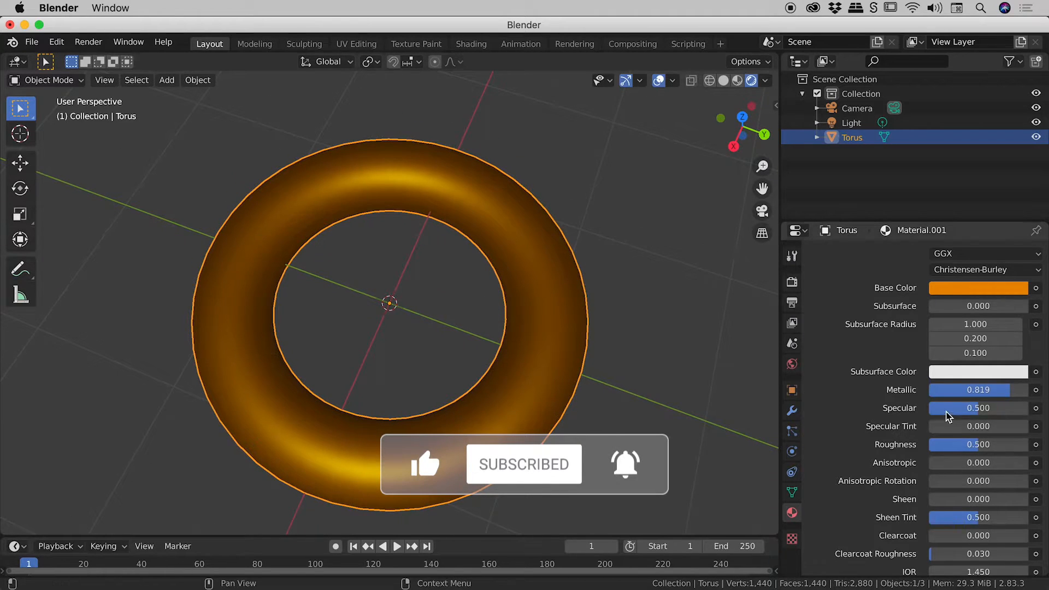
double_click(978, 390)
text(0.950)
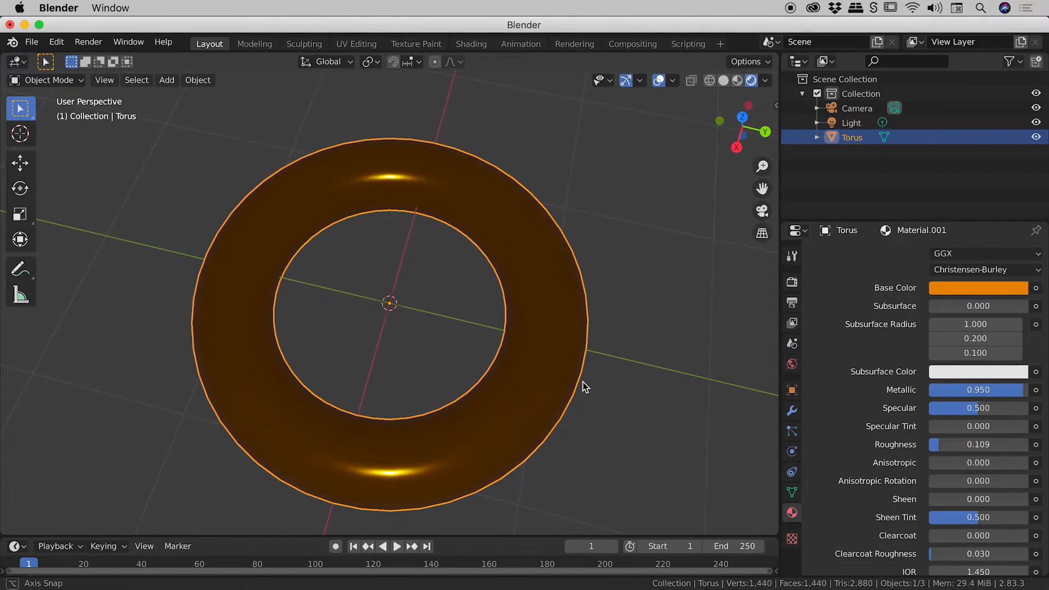
double_click(953, 444)
text(0.300)
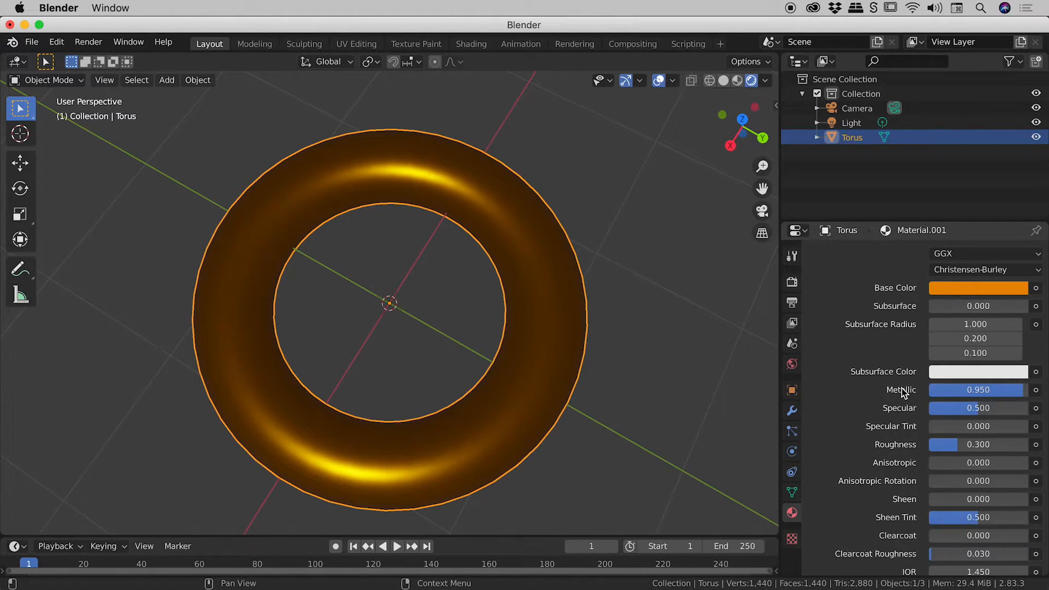
mouse_move(932, 451)
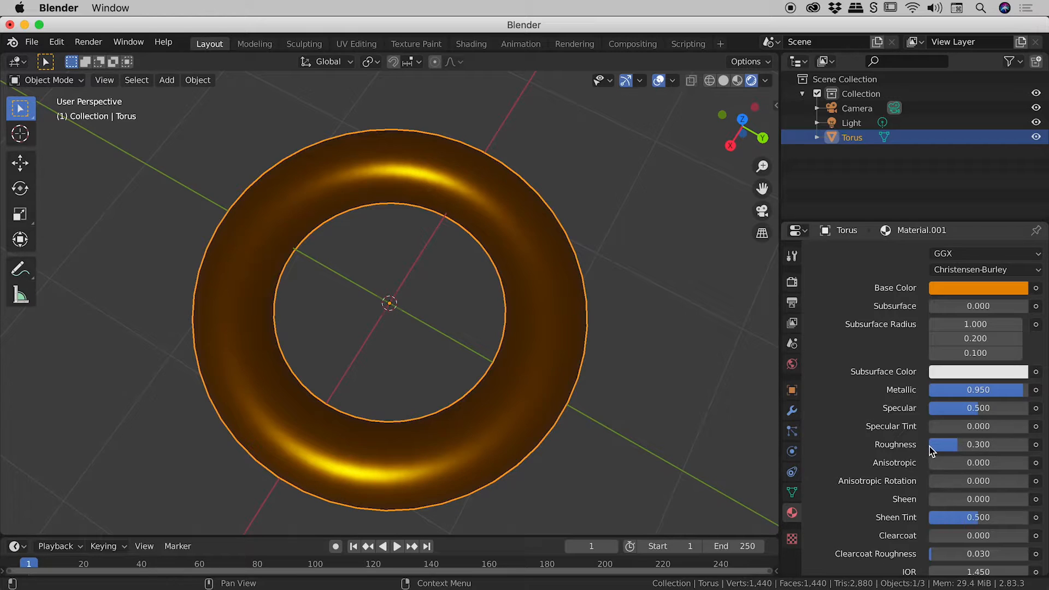
mouse_move(954, 448)
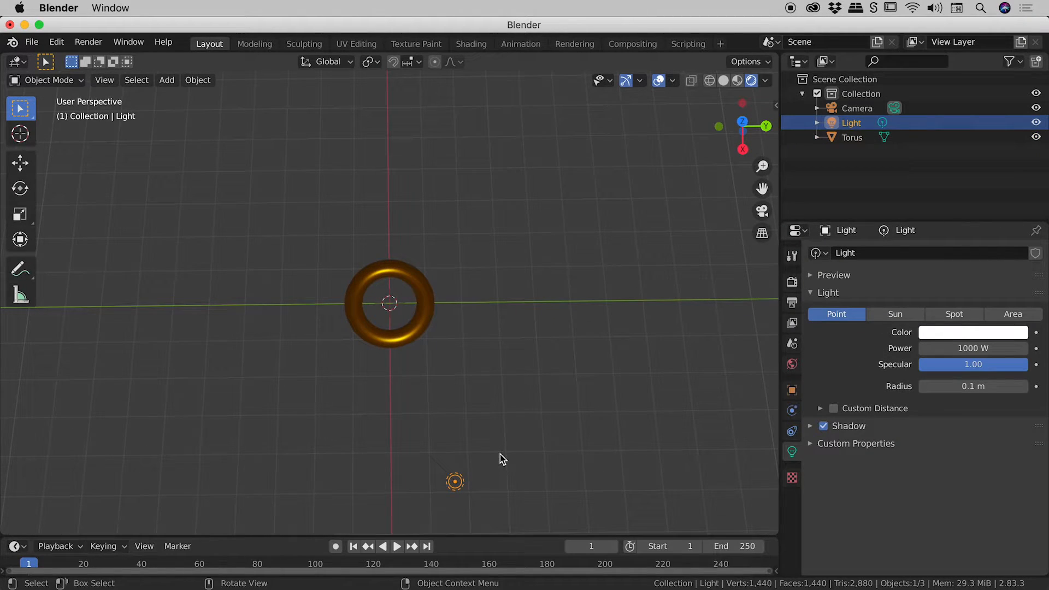
Duplicate the point light as Light.002 at 1000 W and place it above the torus
key(shift+d)
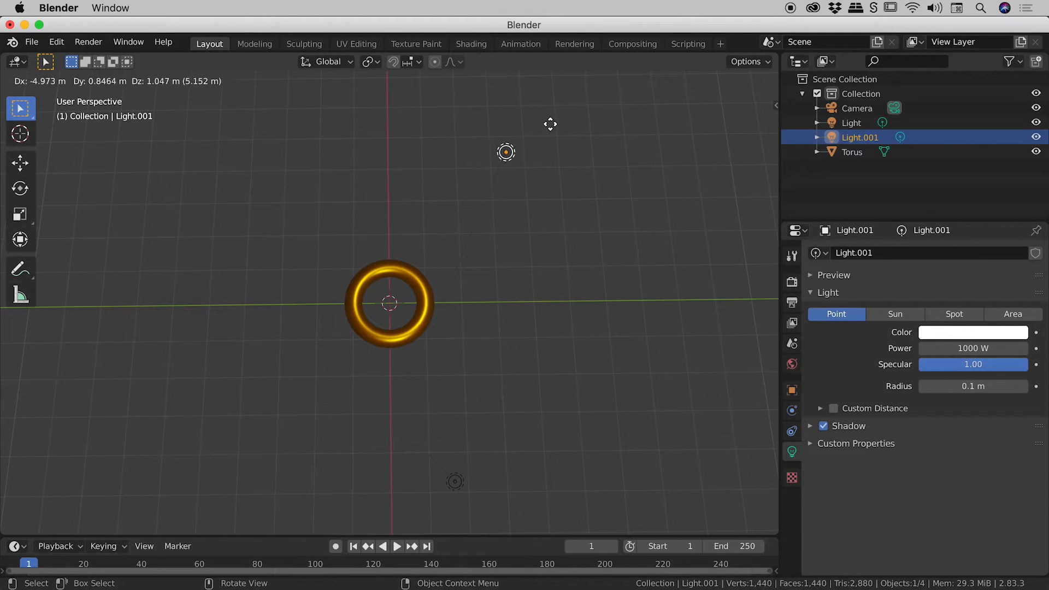
click(567, 234)
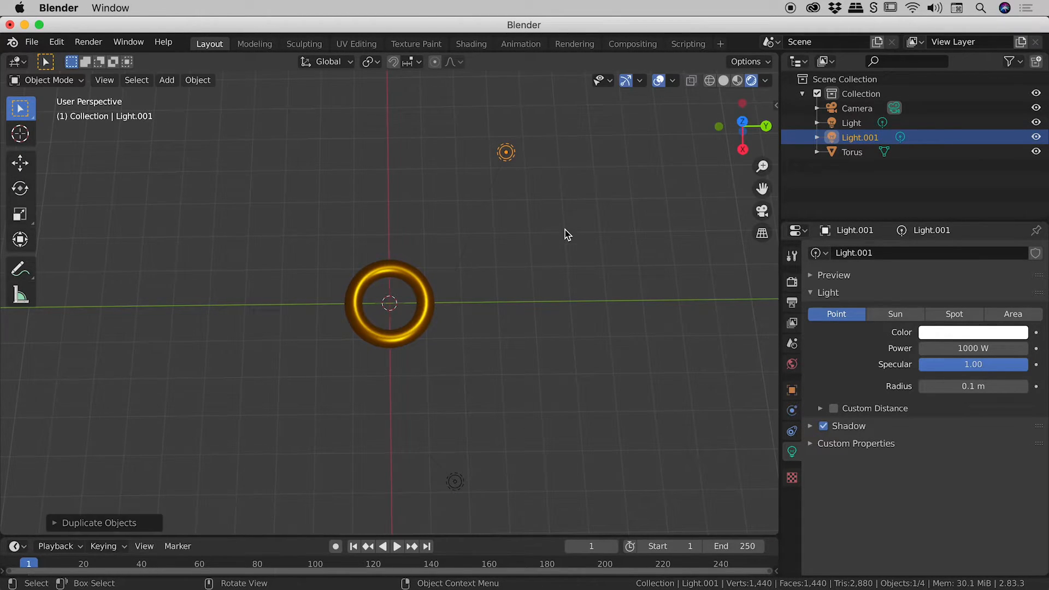
mouse_move(569, 237)
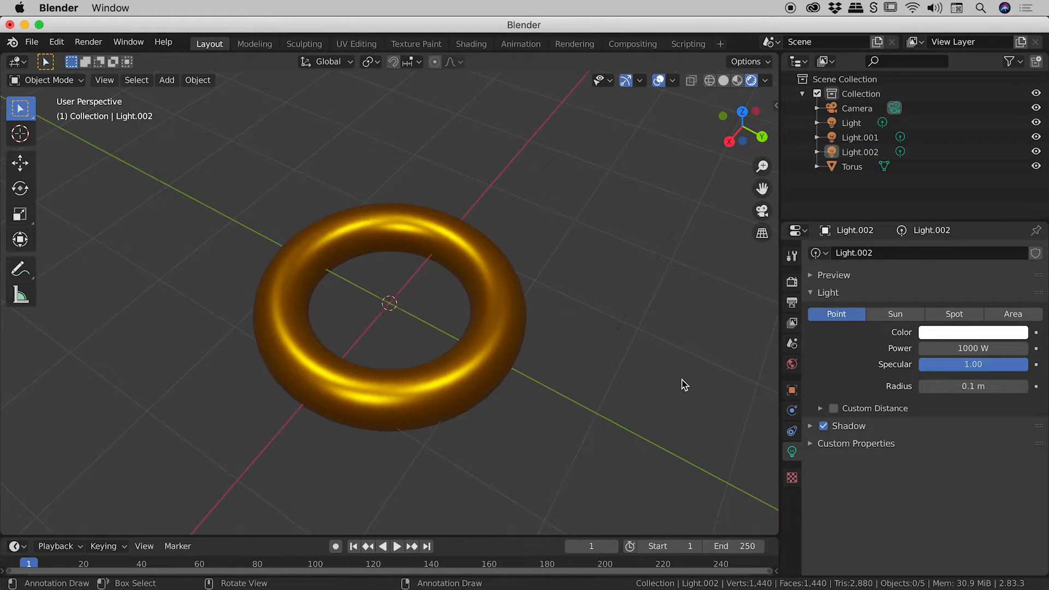
mouse_move(843, 402)
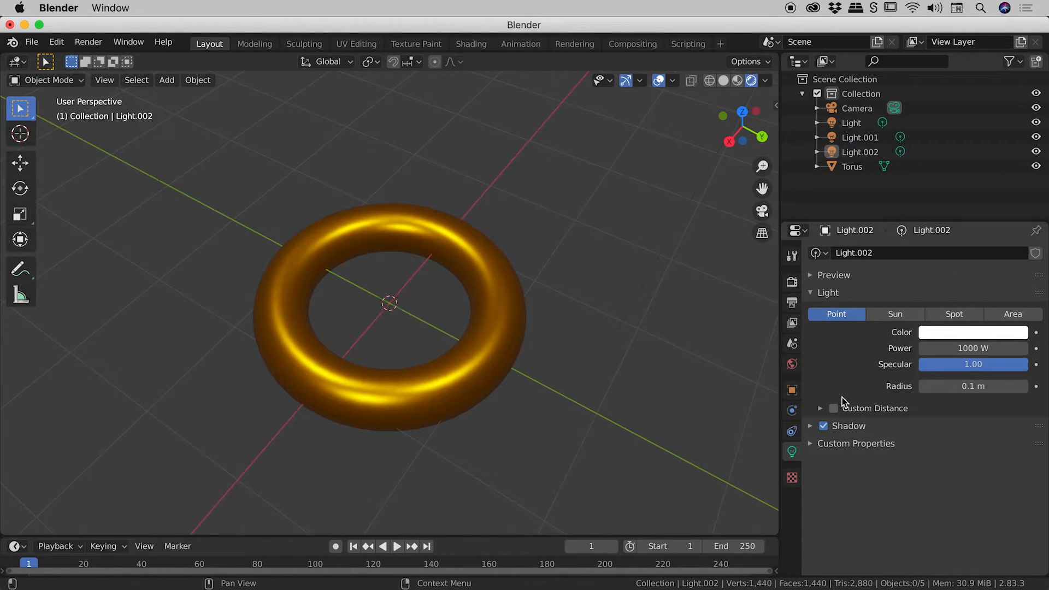
mouse_move(792, 364)
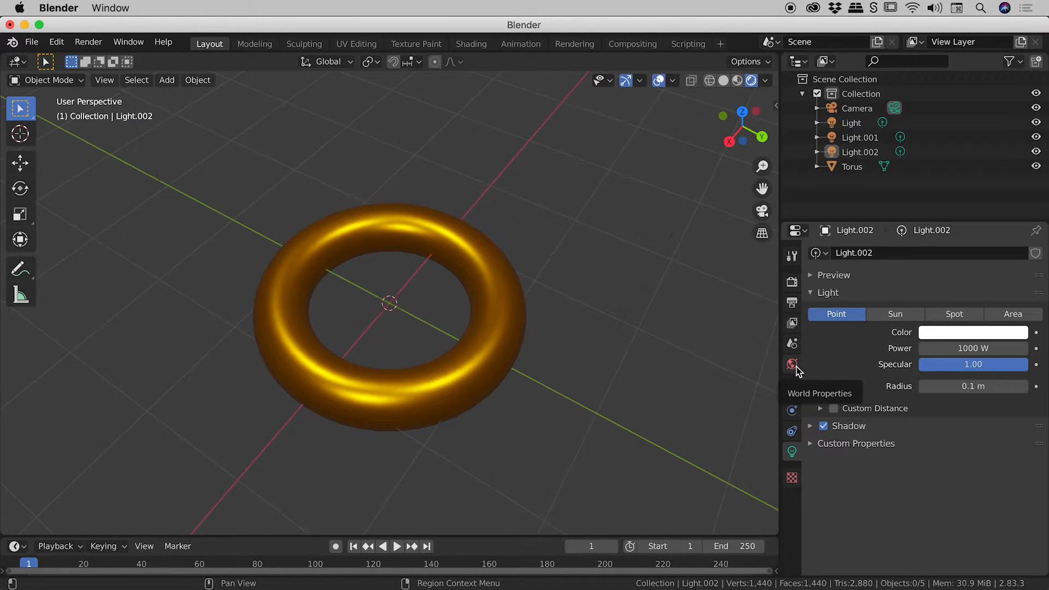
In World Properties, plug an Environment Texture into the world Color socket
click(792, 364)
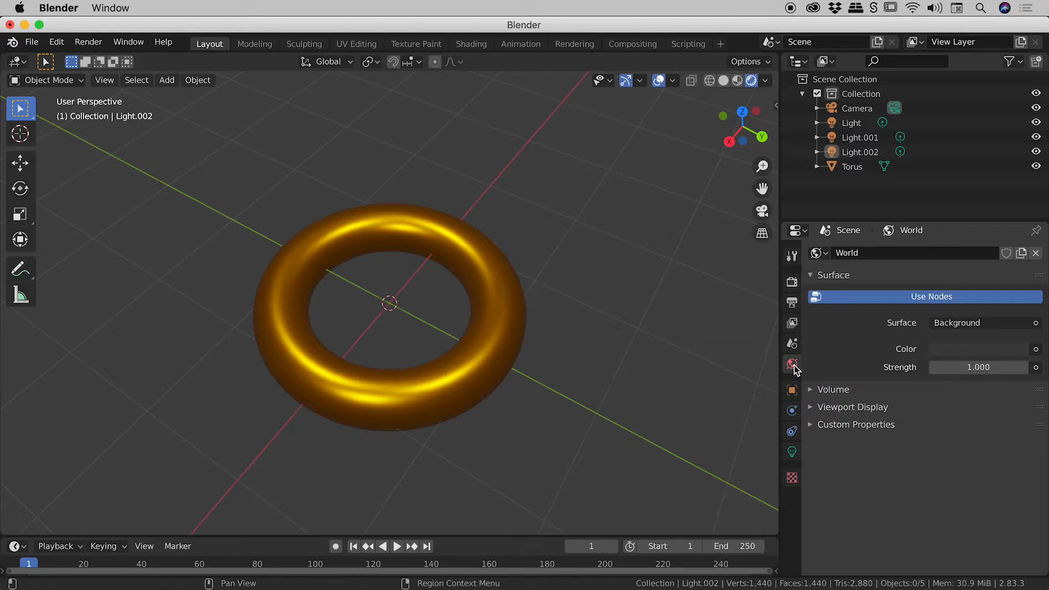
mouse_move(903, 361)
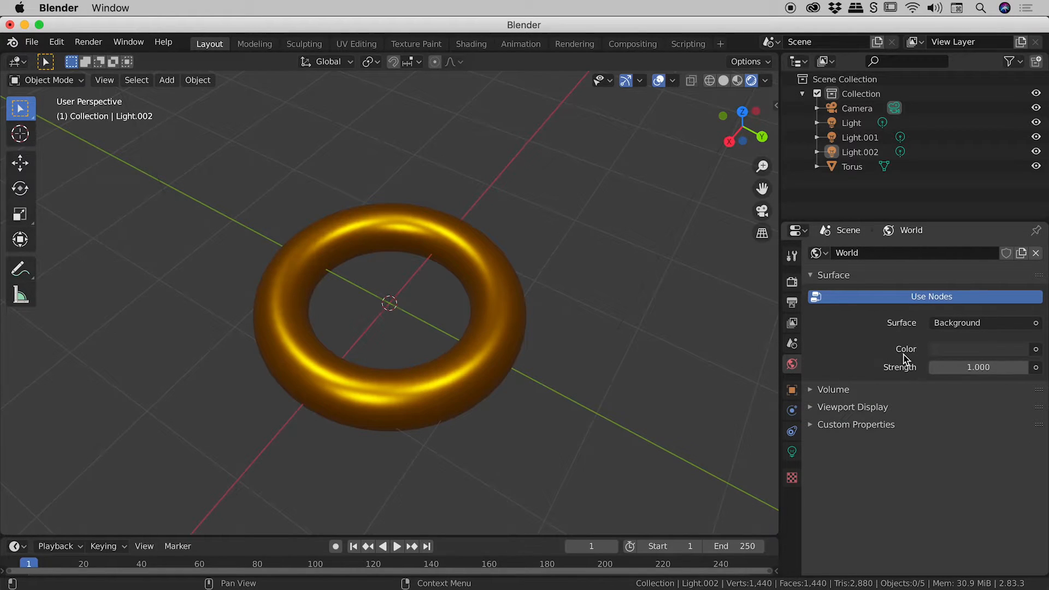
mouse_move(966, 348)
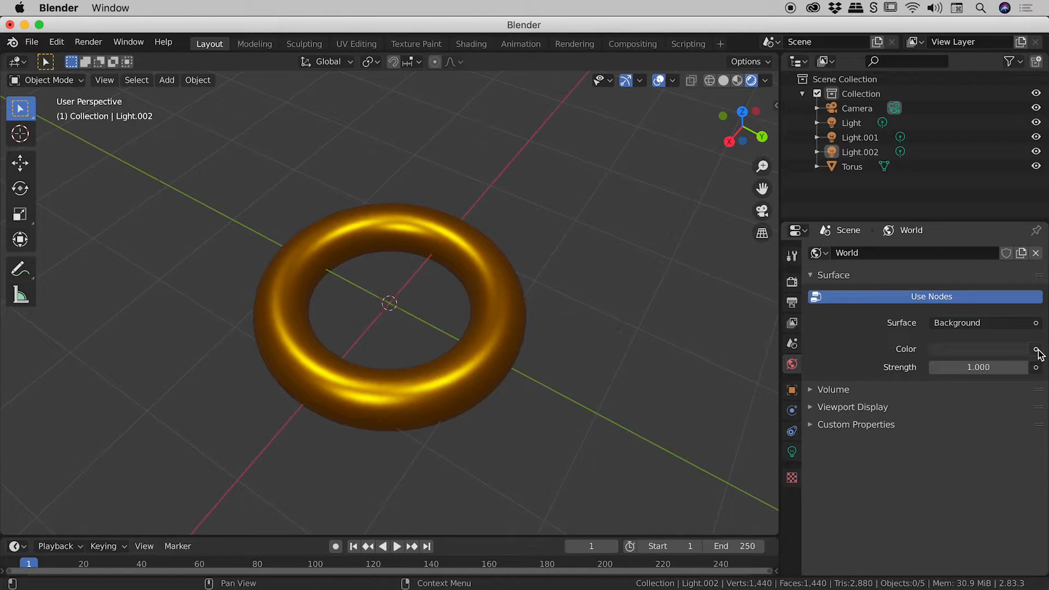
click(1035, 349)
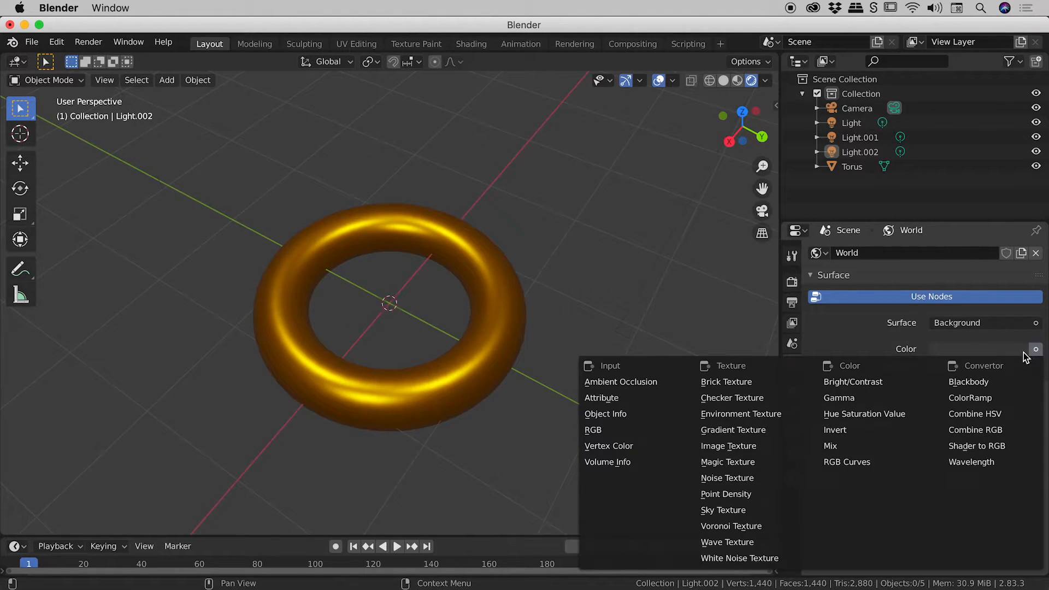
mouse_move(740, 413)
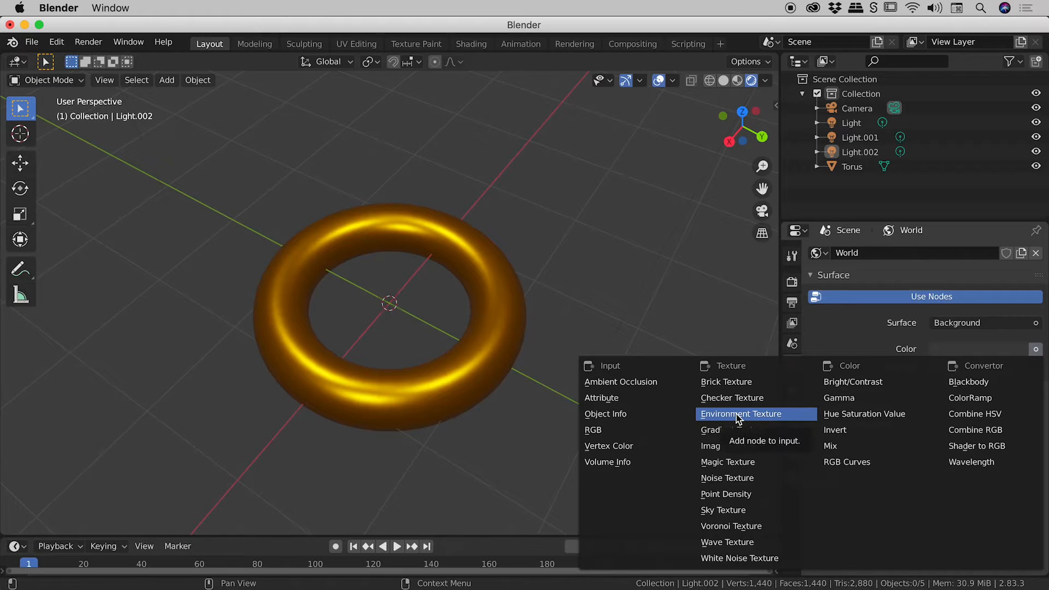
click(740, 414)
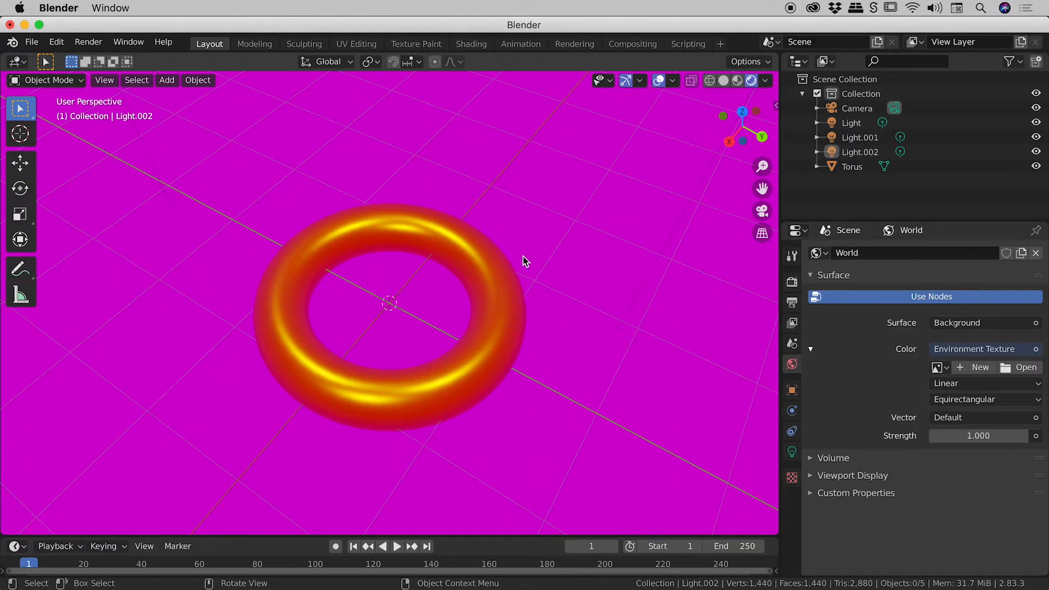
mouse_move(522, 253)
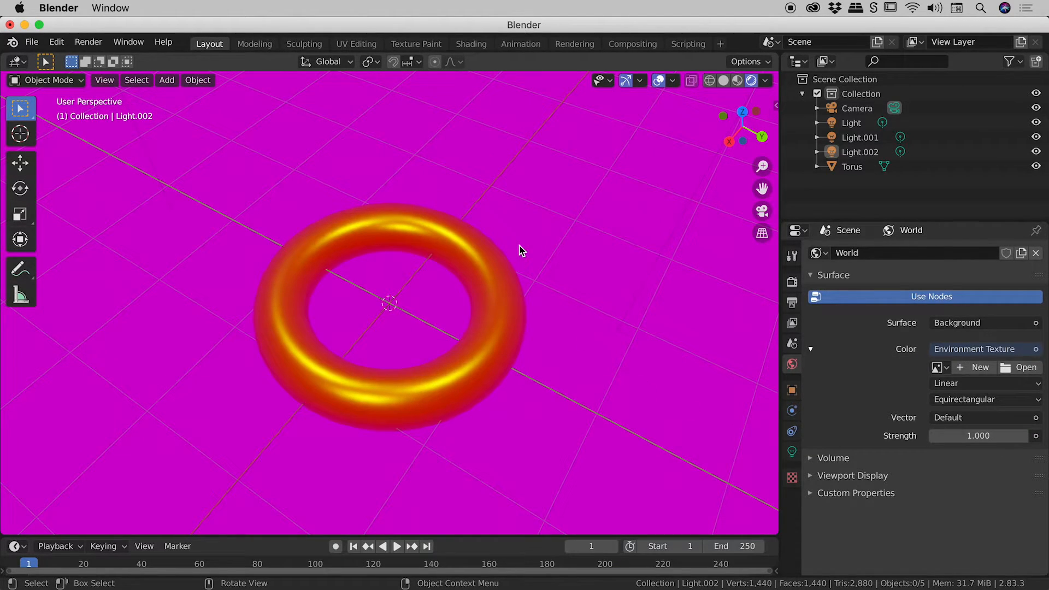
mouse_move(715, 332)
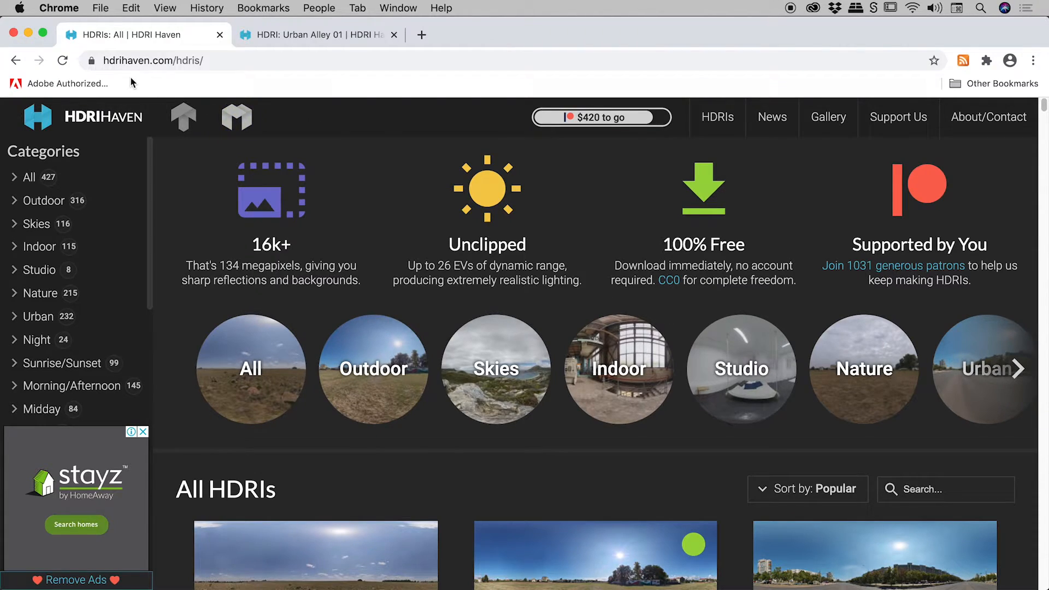
mouse_move(389, 212)
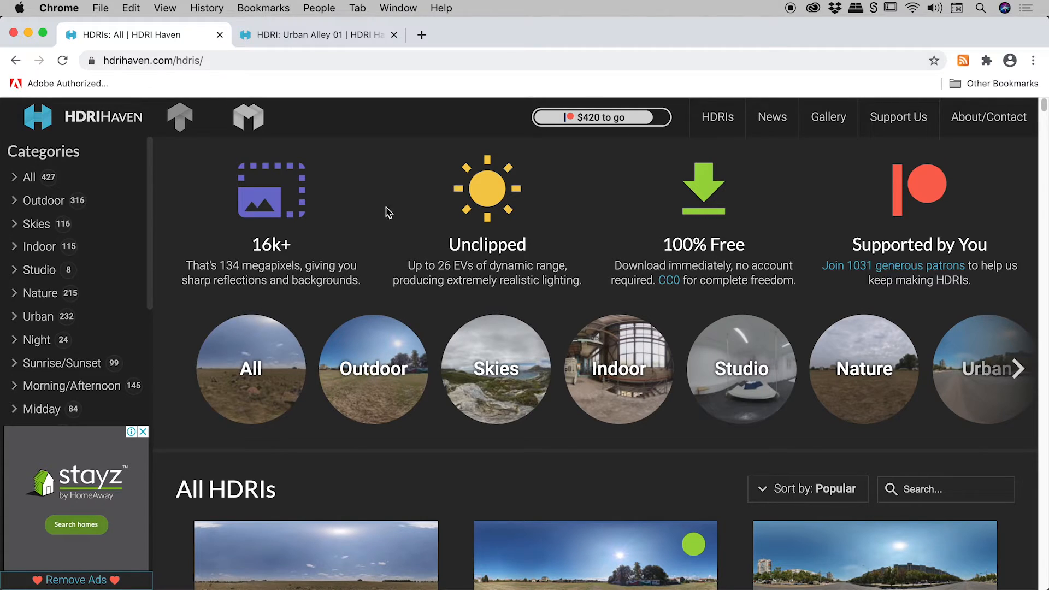
mouse_move(571, 463)
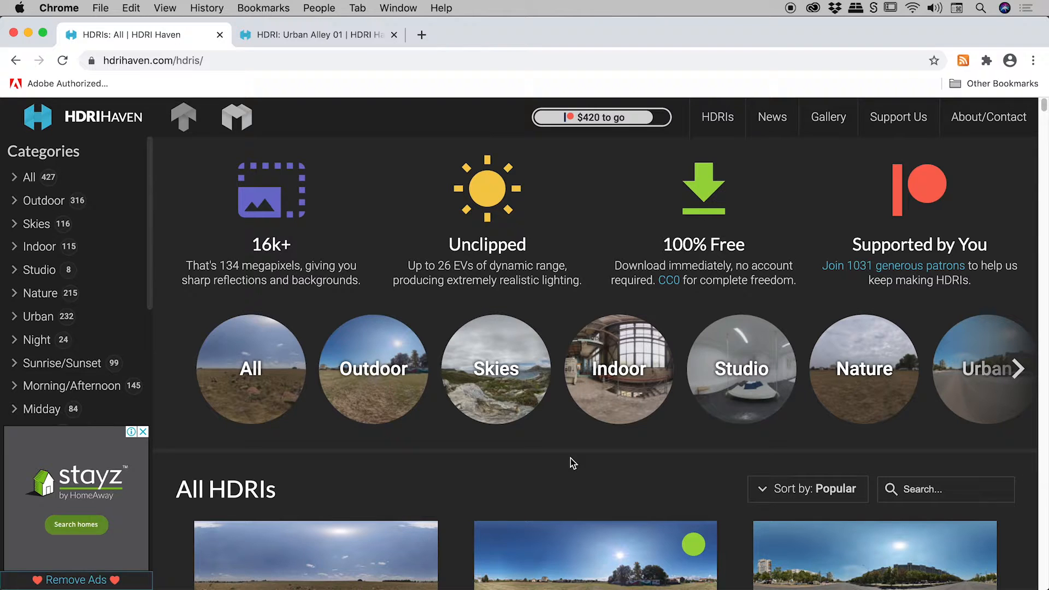
mouse_move(346, 34)
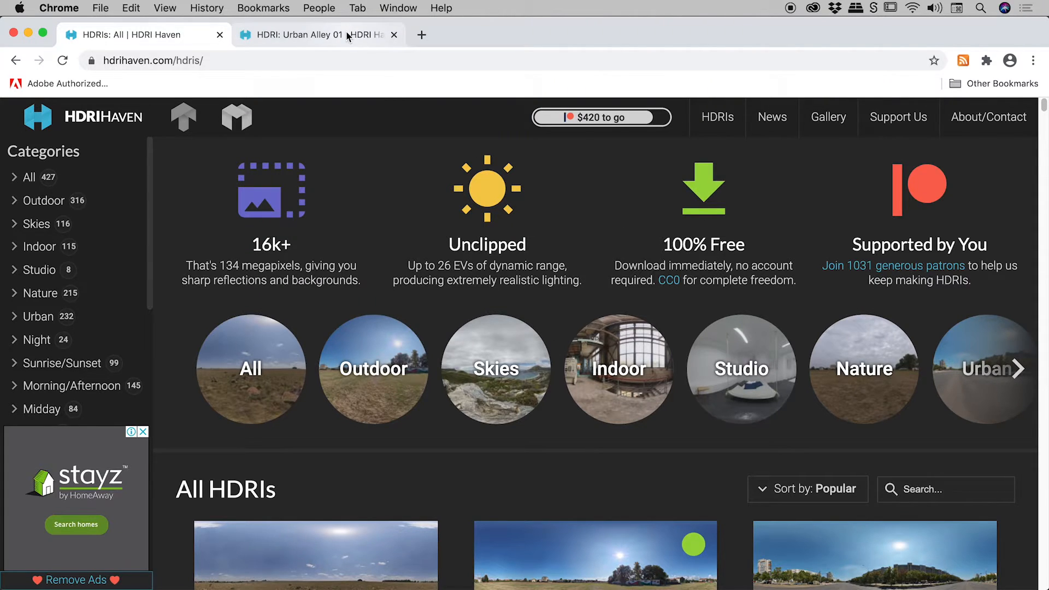
Open the Urban Alley 01 page and download its 2k HDR file
click(301, 34)
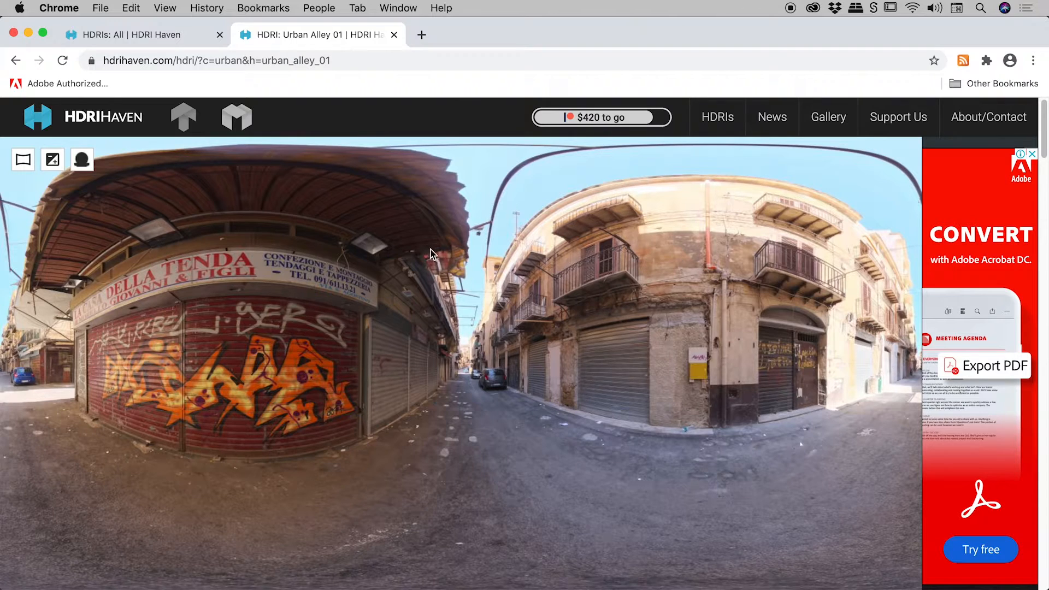
scroll(down, 3)
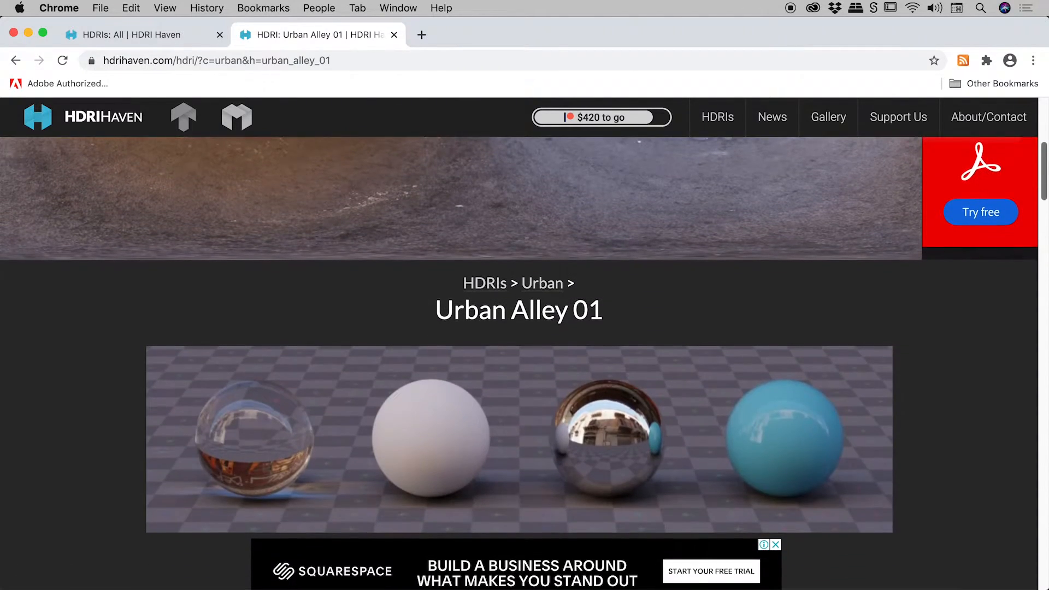
scroll(down, 3)
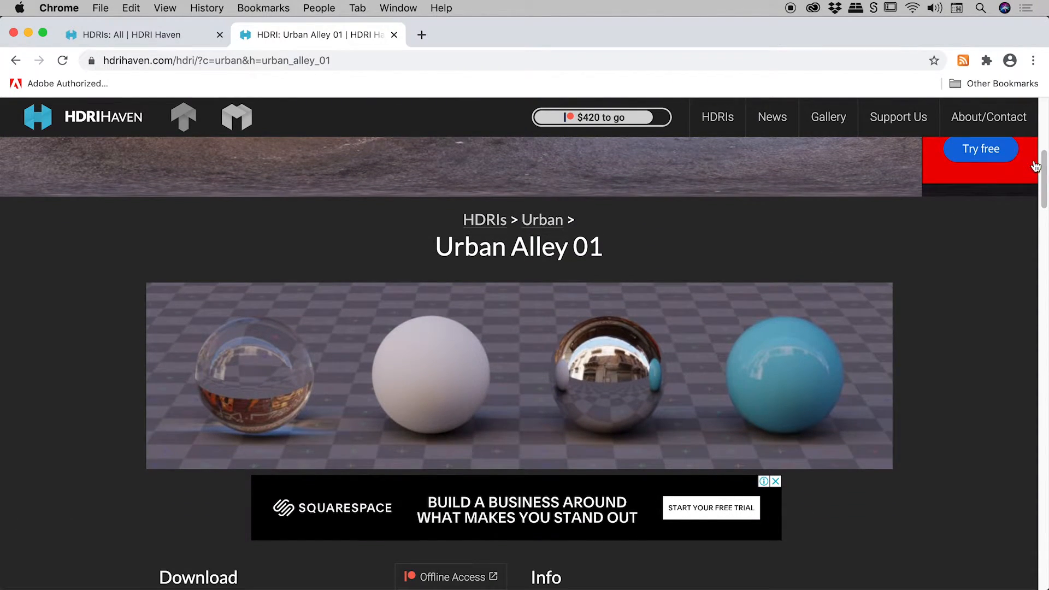
scroll(down, 3)
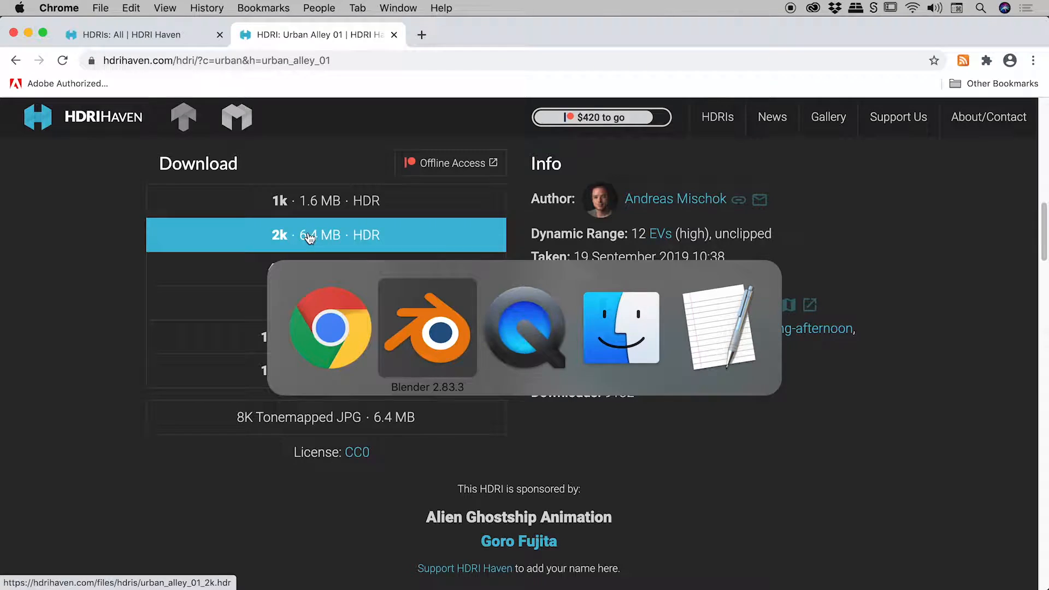
click(426, 327)
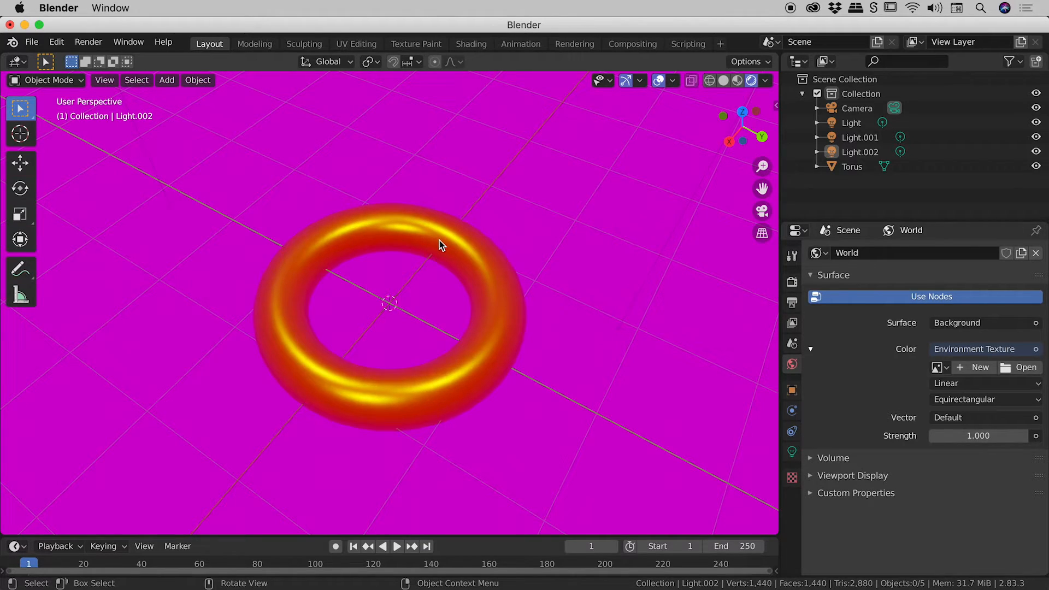
mouse_move(751, 291)
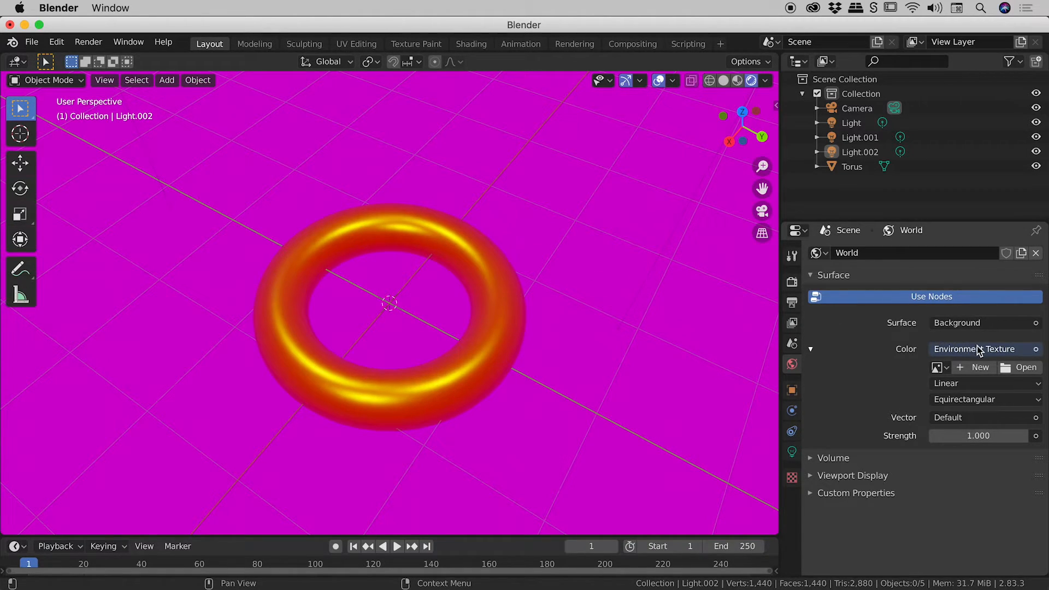
mouse_move(1017, 364)
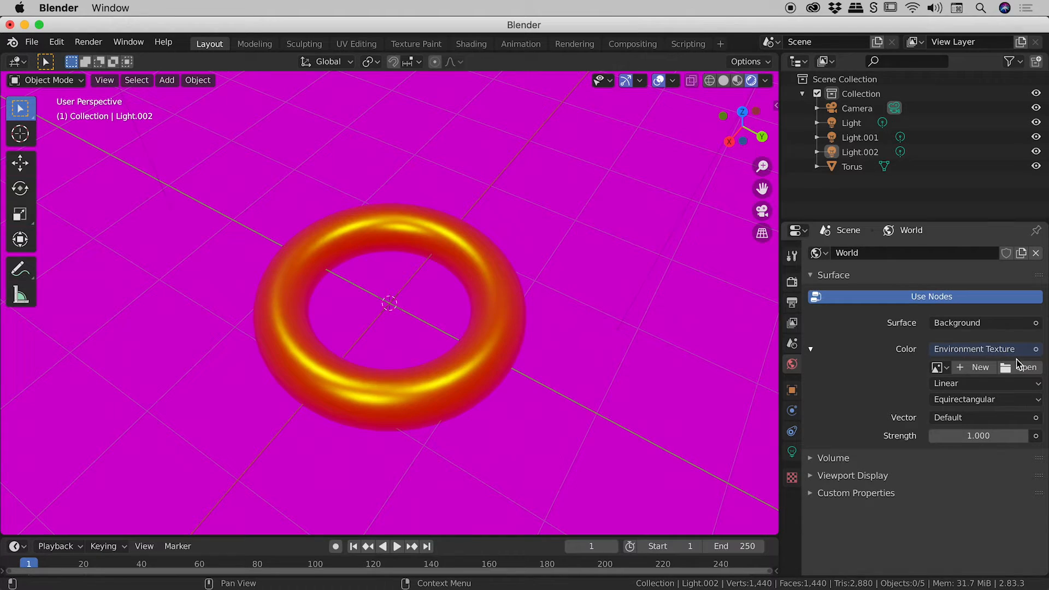
Load urban_alley_01_2k.hdr from the Desktop into the world Environment Texture
click(1025, 366)
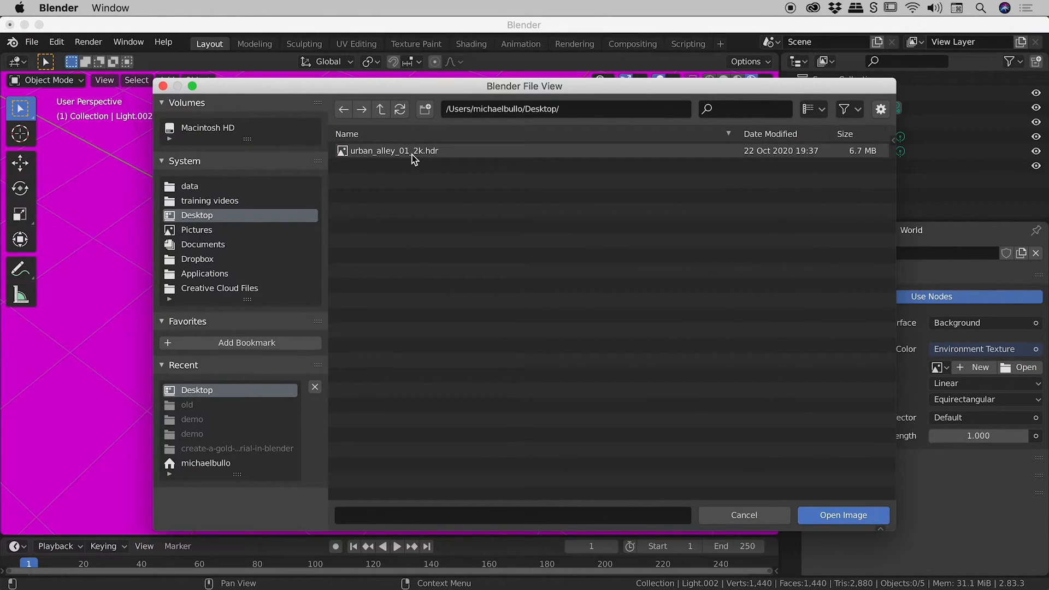
click(394, 151)
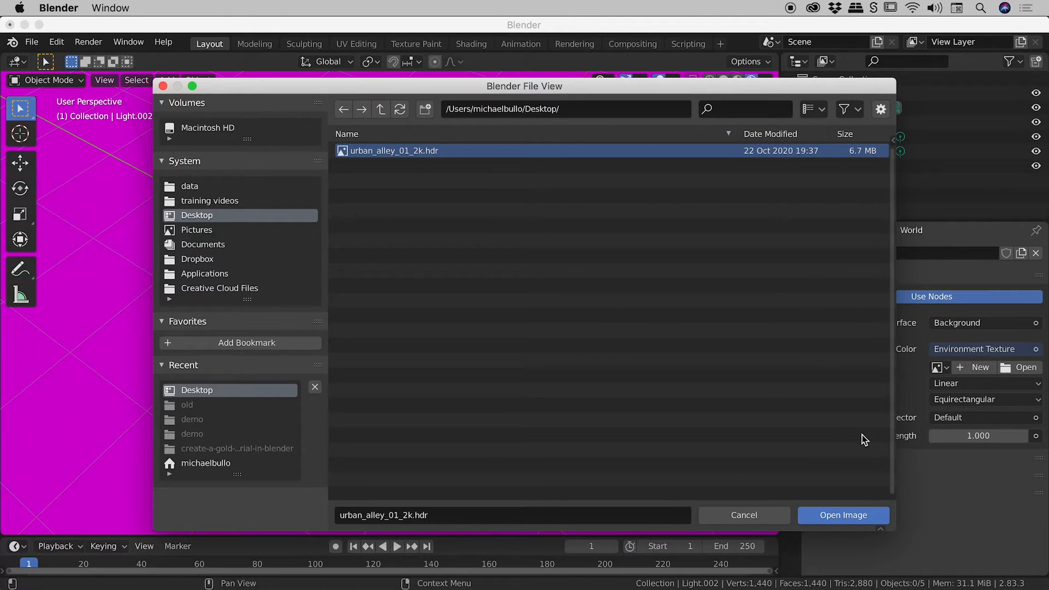
click(843, 515)
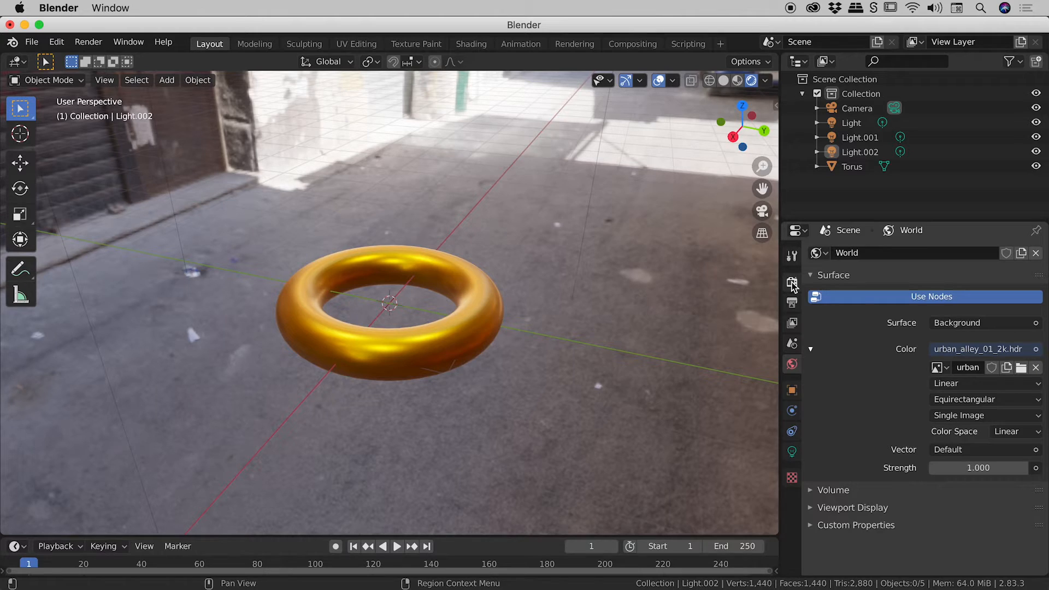
mouse_move(792, 284)
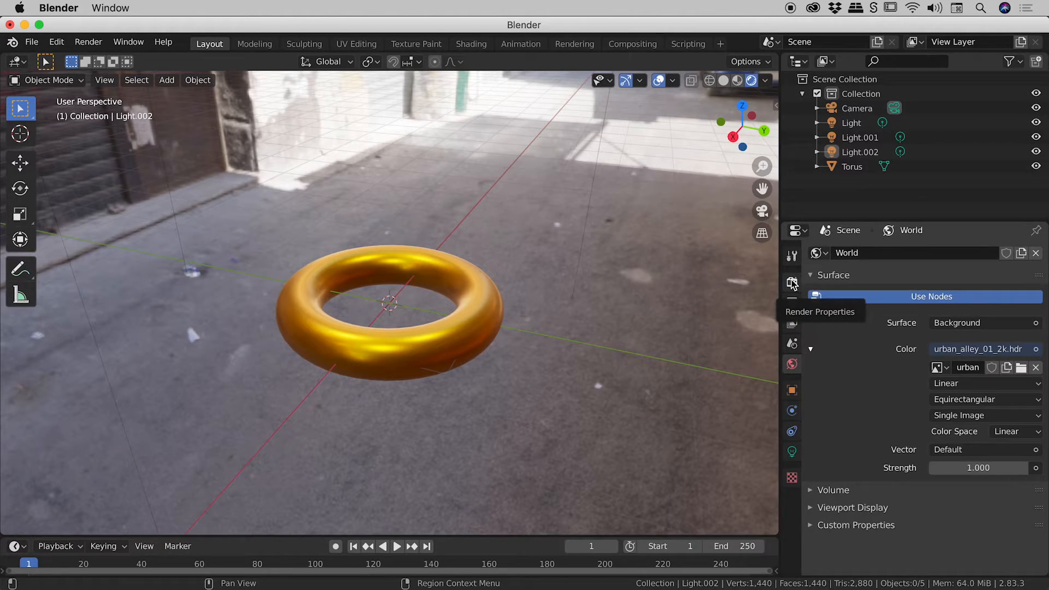
Tick Transparent under Film in Render Properties
click(793, 284)
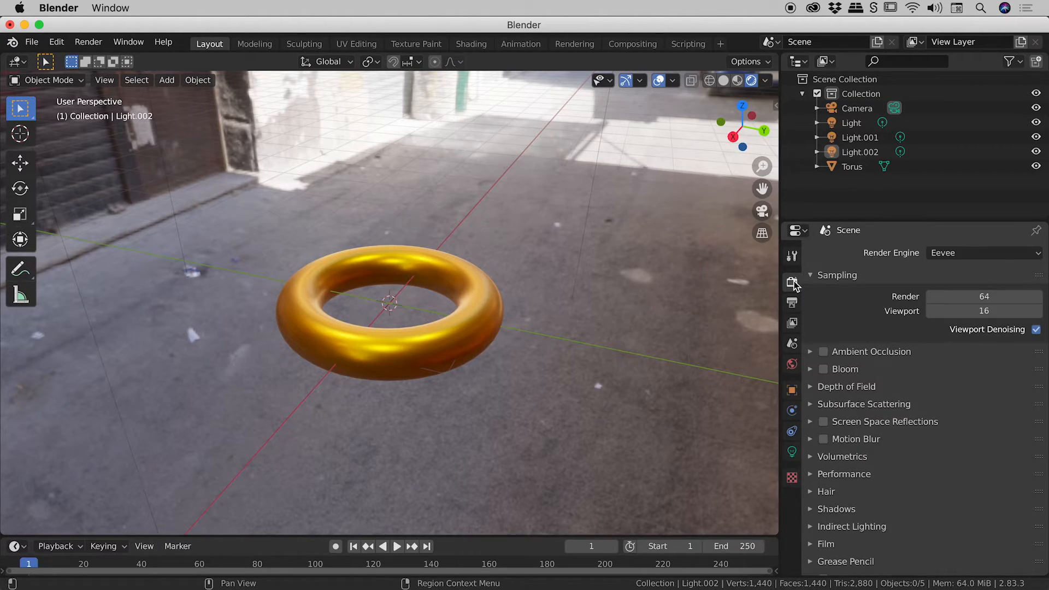
mouse_move(841, 304)
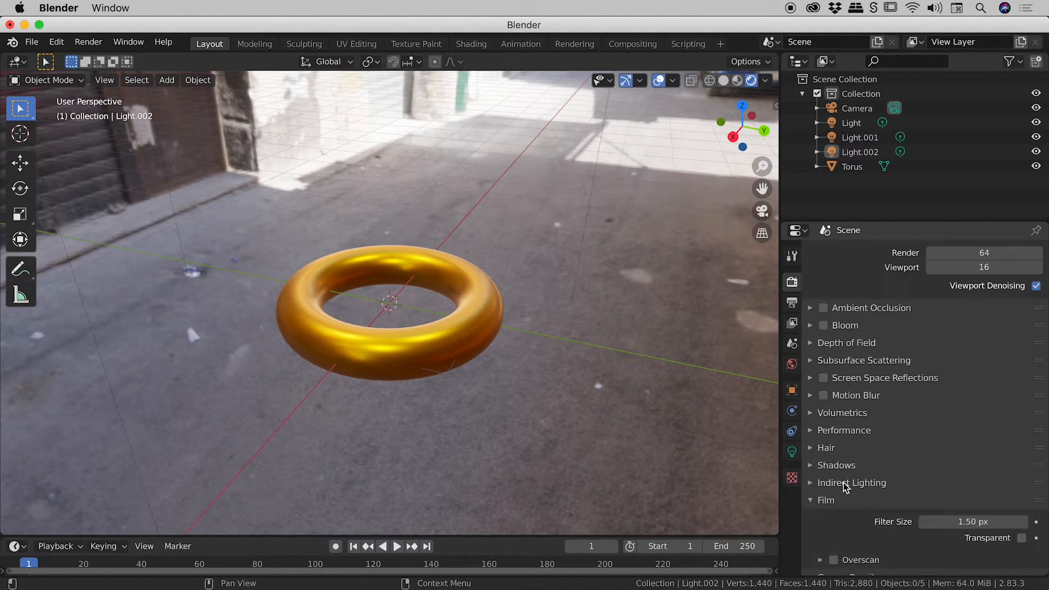
scroll(down, 3)
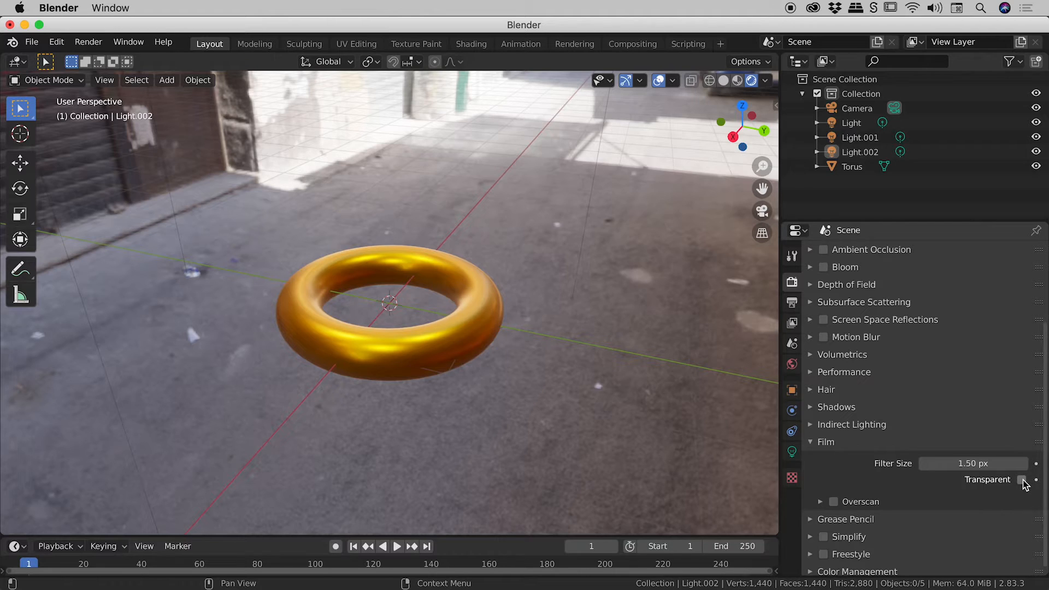
click(1022, 480)
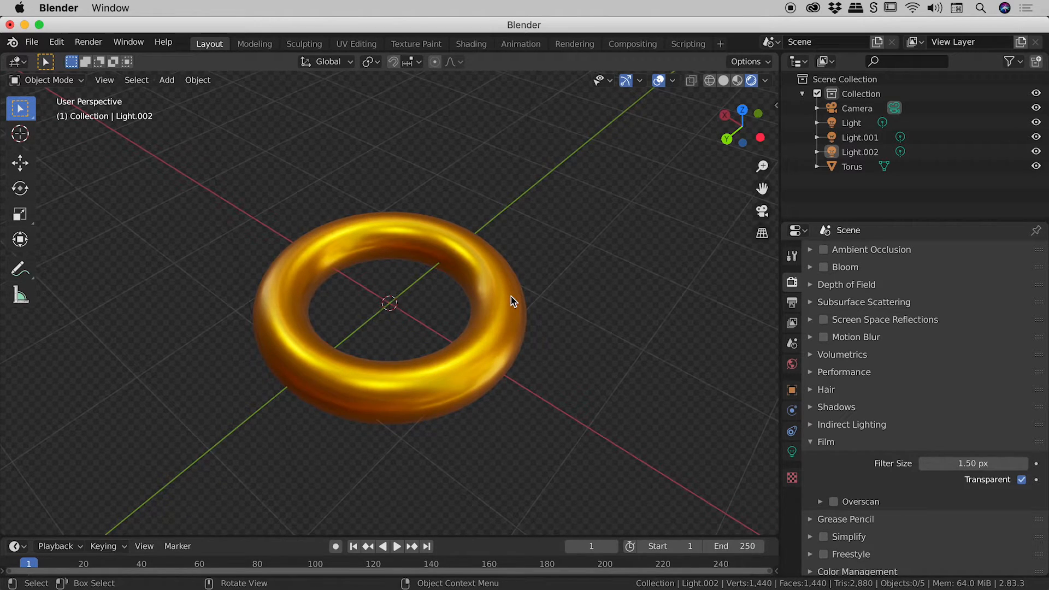
mouse_move(900, 125)
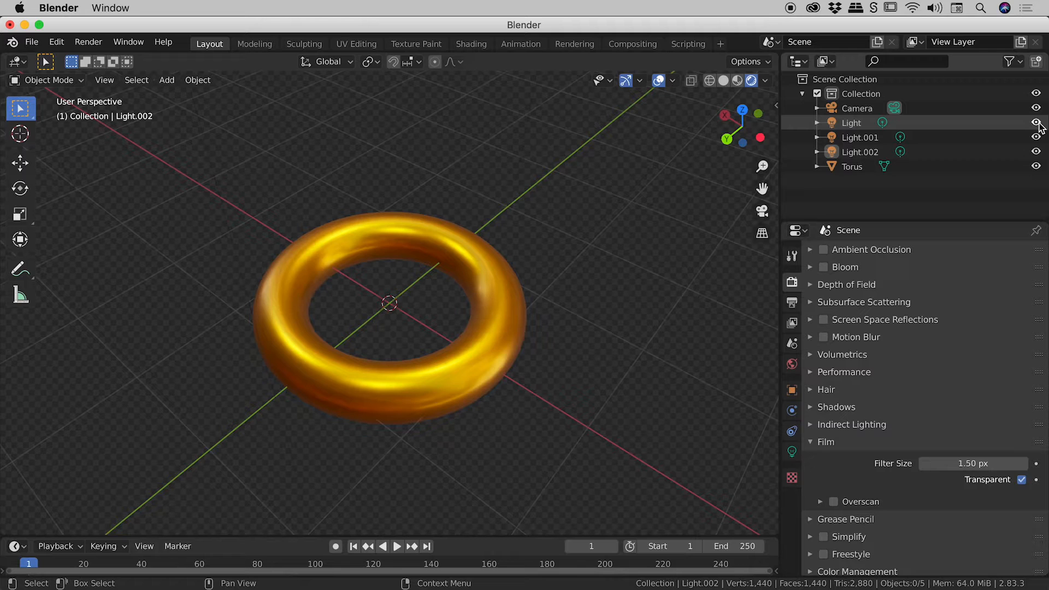
Briefly hide the point lights, then show the first light and Light.001 again
click(1036, 123)
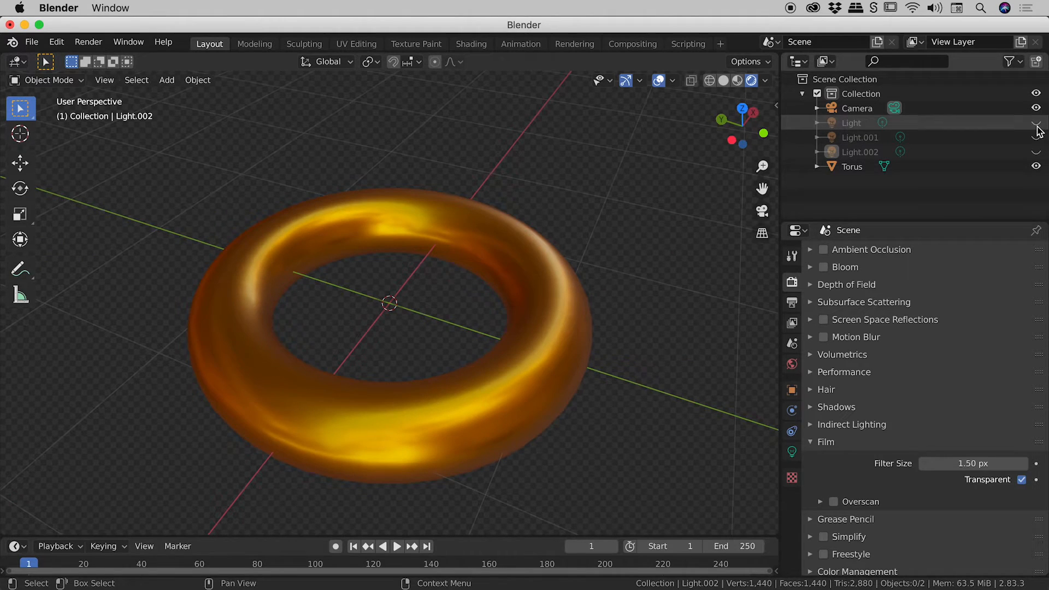
click(1036, 123)
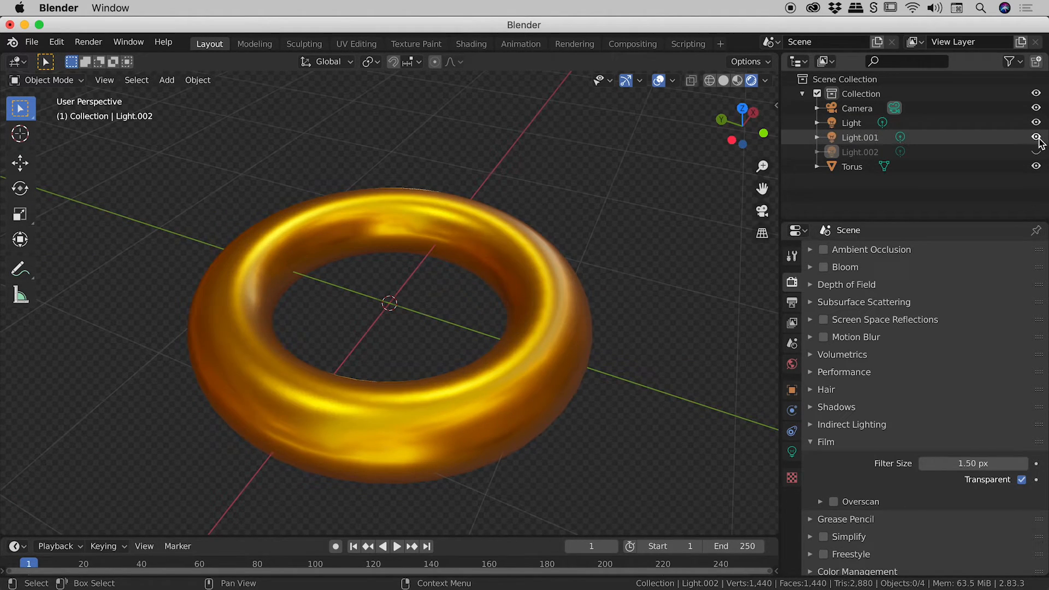
click(1037, 137)
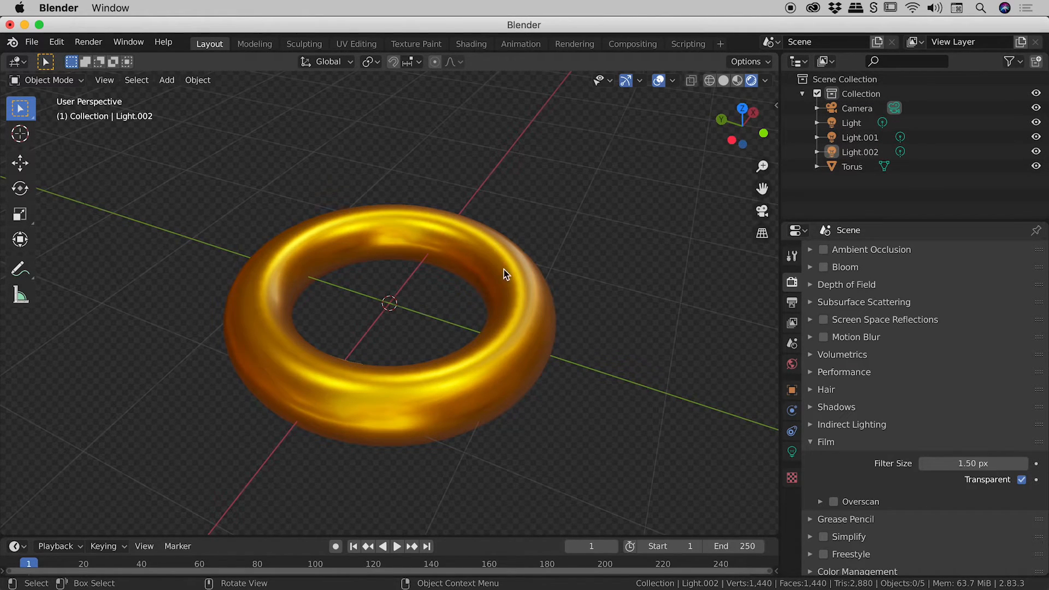
mouse_move(596, 349)
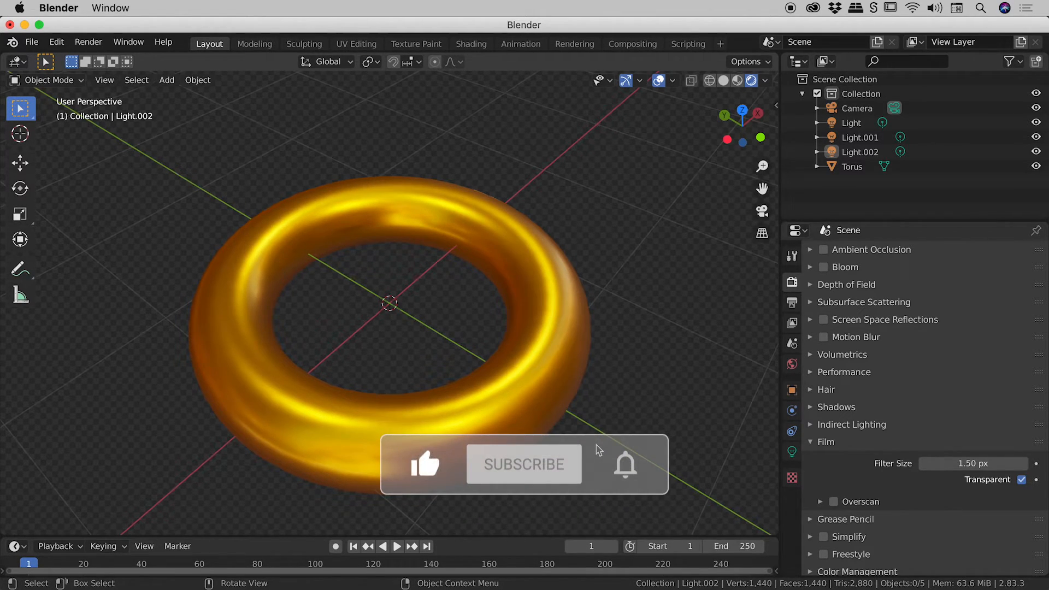
Try the Very Low and Very High Contrast looks, then settle on High Contrast
click(524, 464)
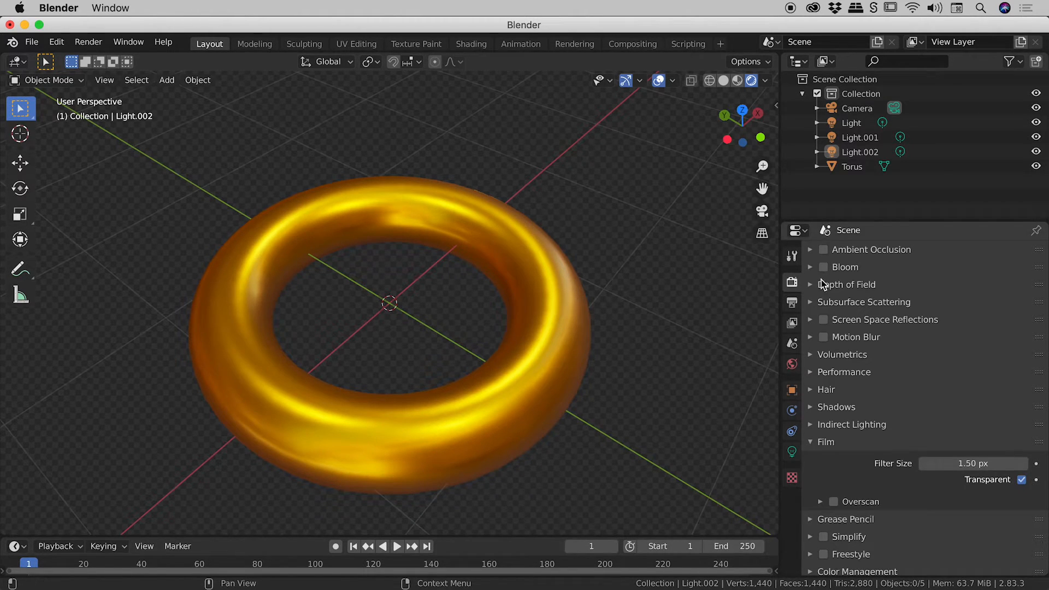
mouse_move(792, 285)
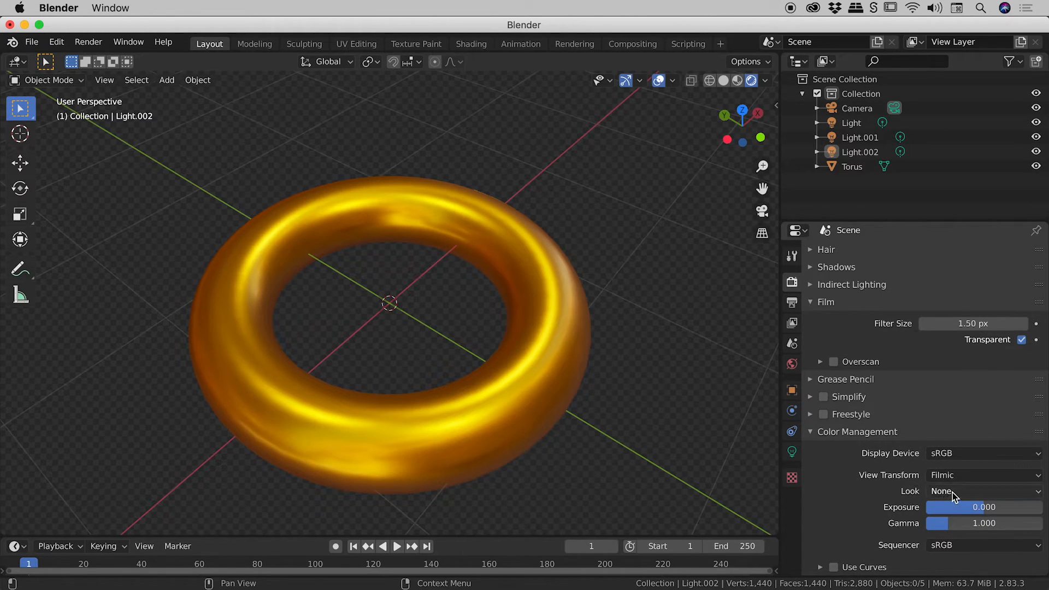
click(982, 492)
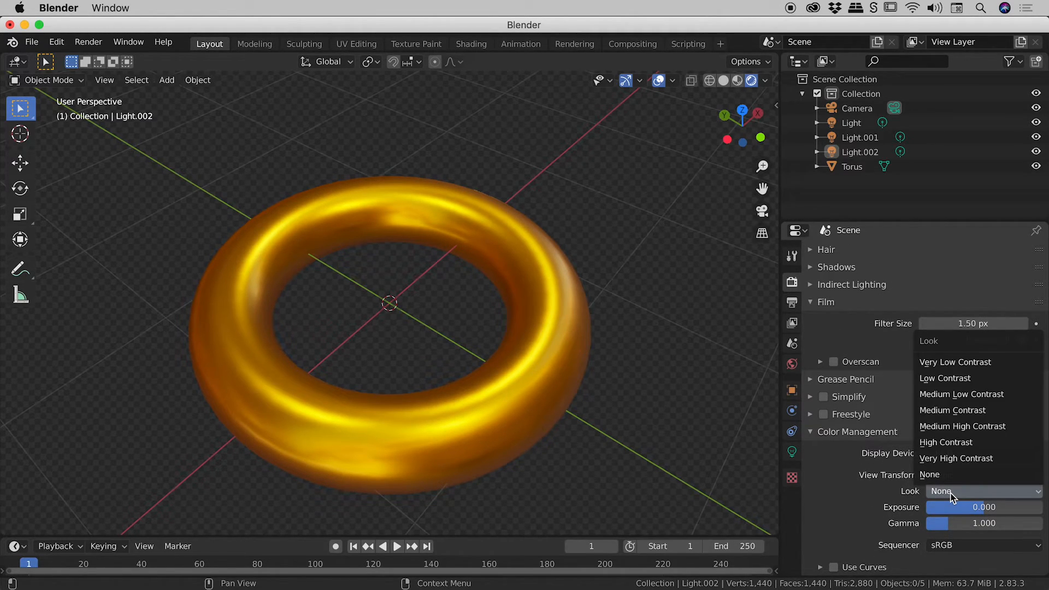
mouse_move(946, 442)
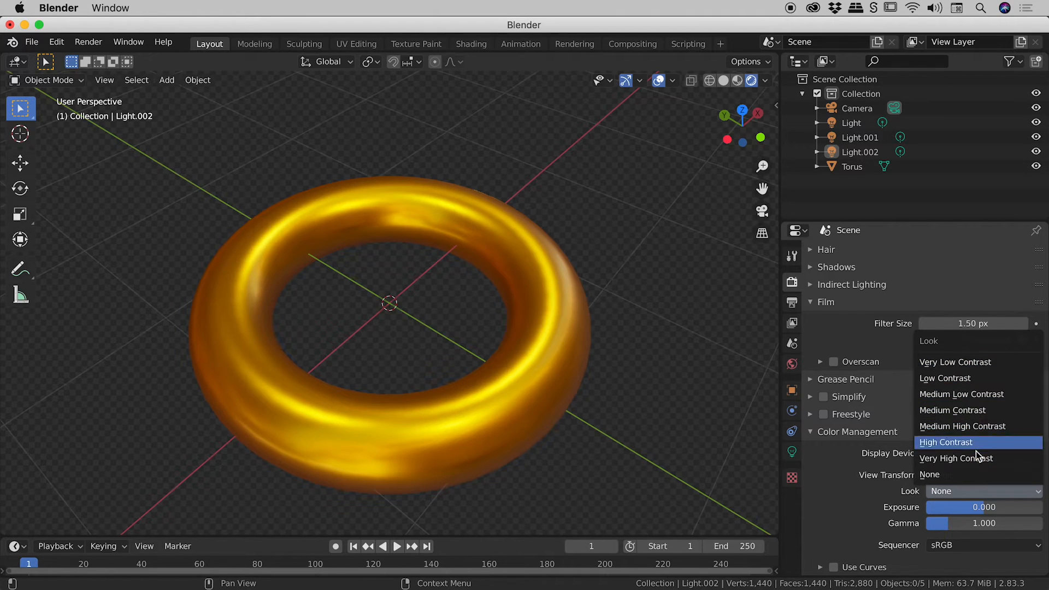
mouse_move(966, 410)
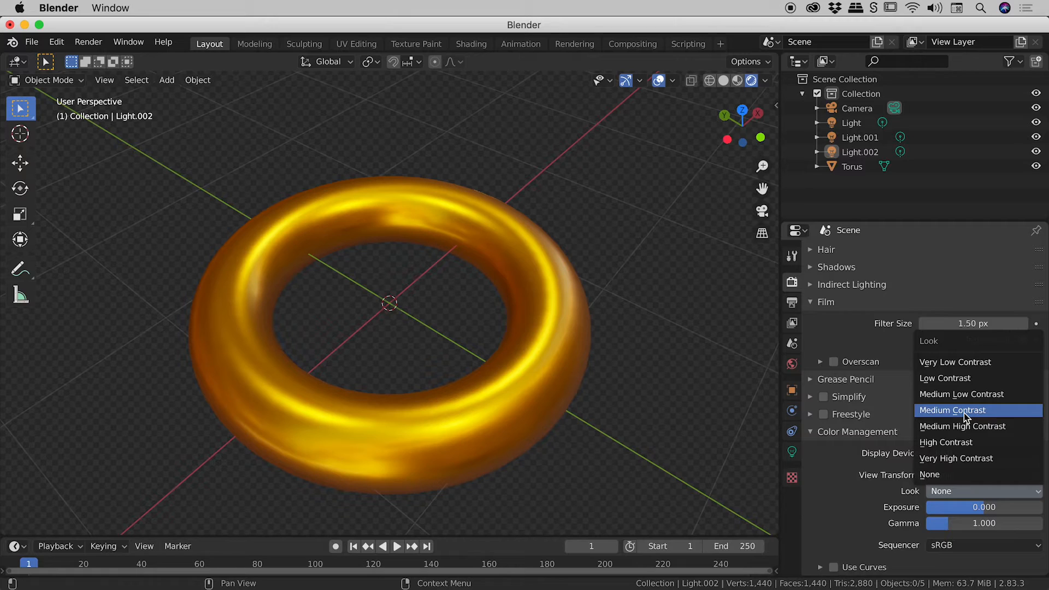
mouse_move(964, 383)
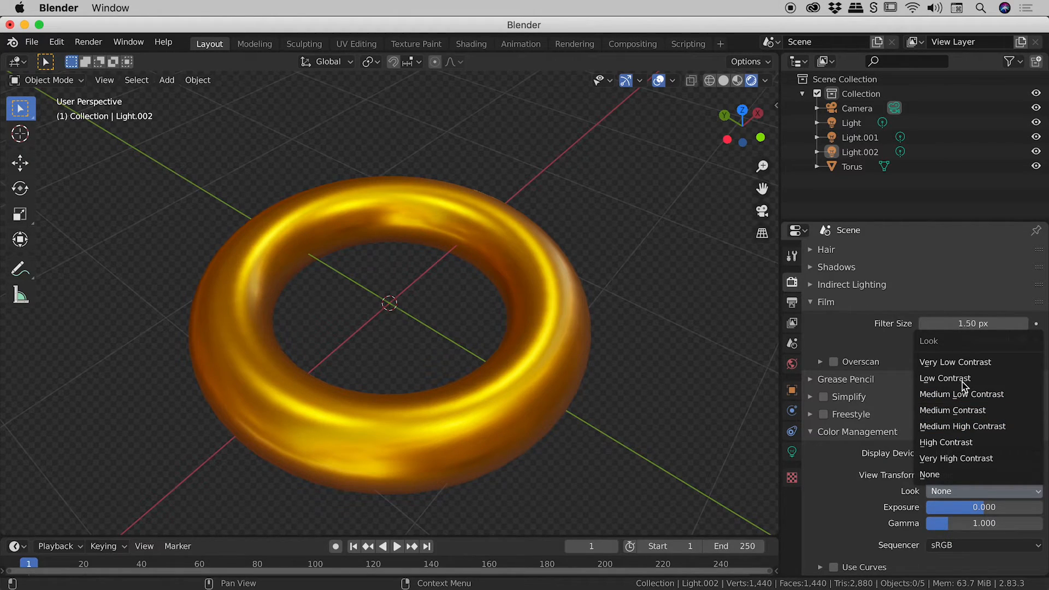
click(955, 361)
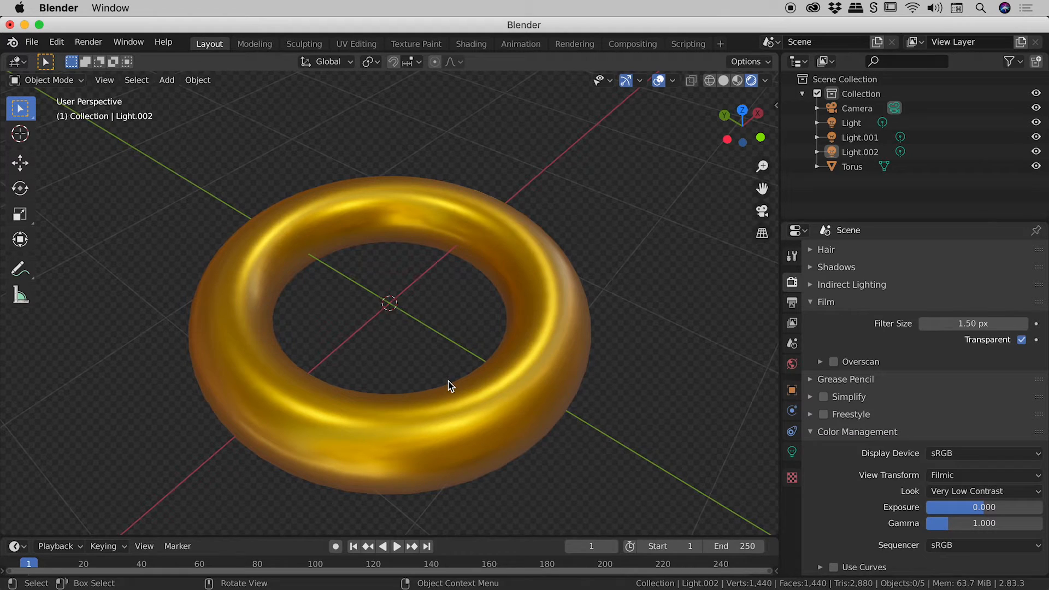
click(983, 491)
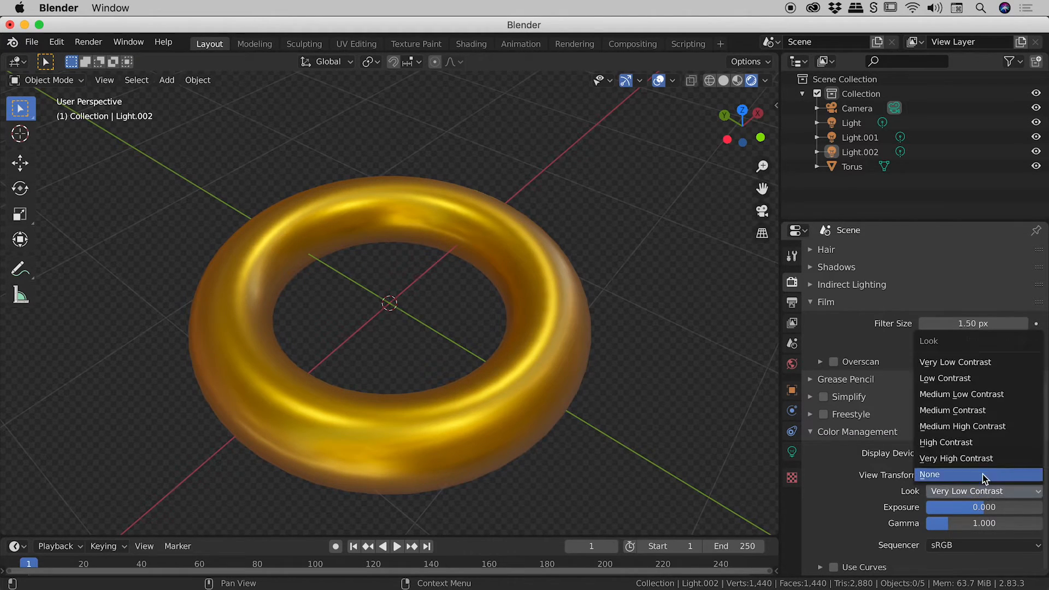
click(948, 458)
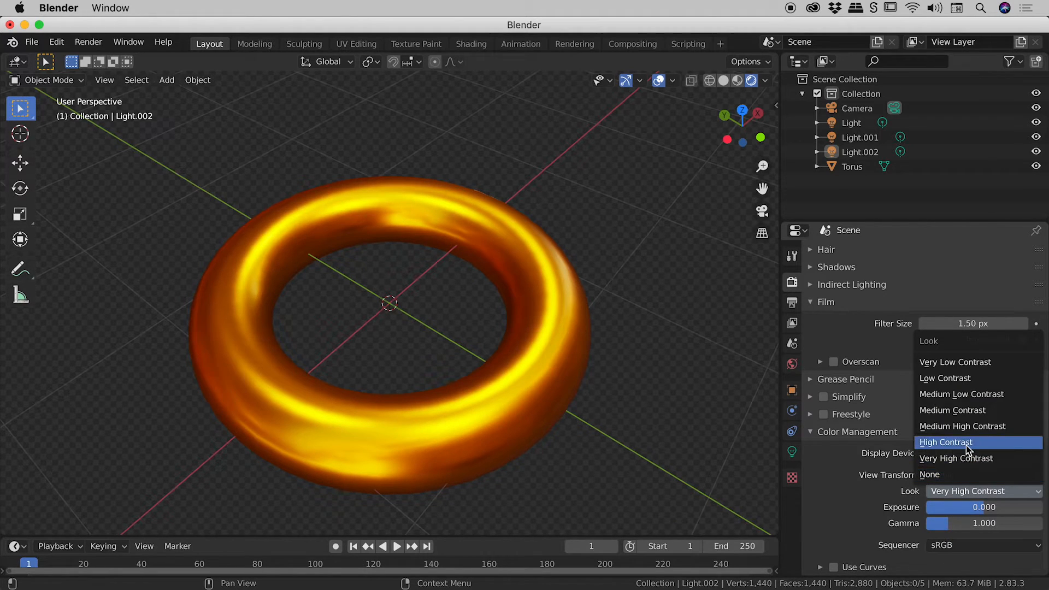
click(946, 441)
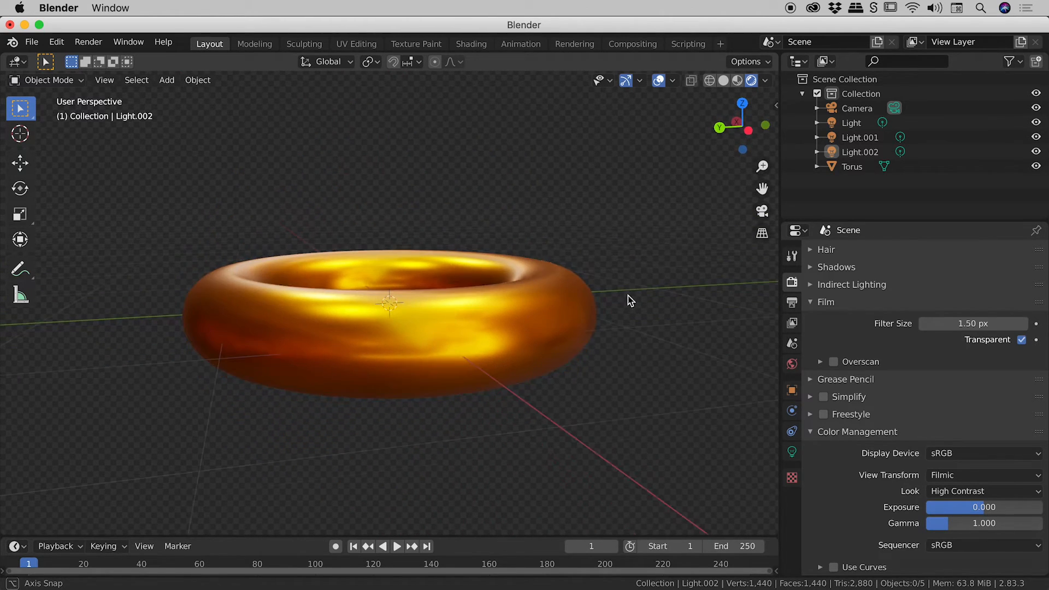
Render a still image of the high-contrast gold torus from the Render menu
click(87, 41)
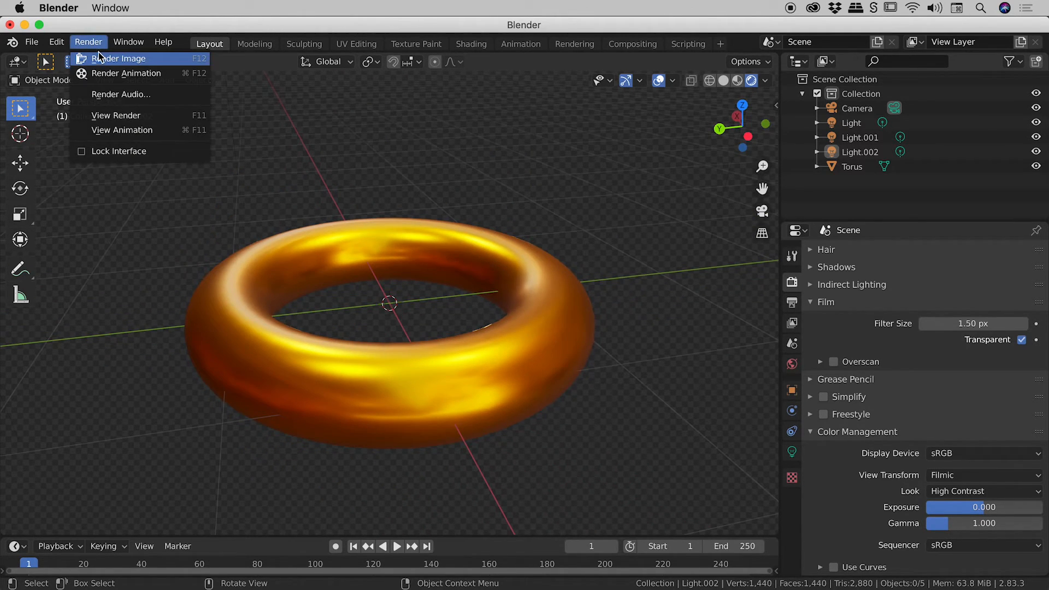
click(121, 59)
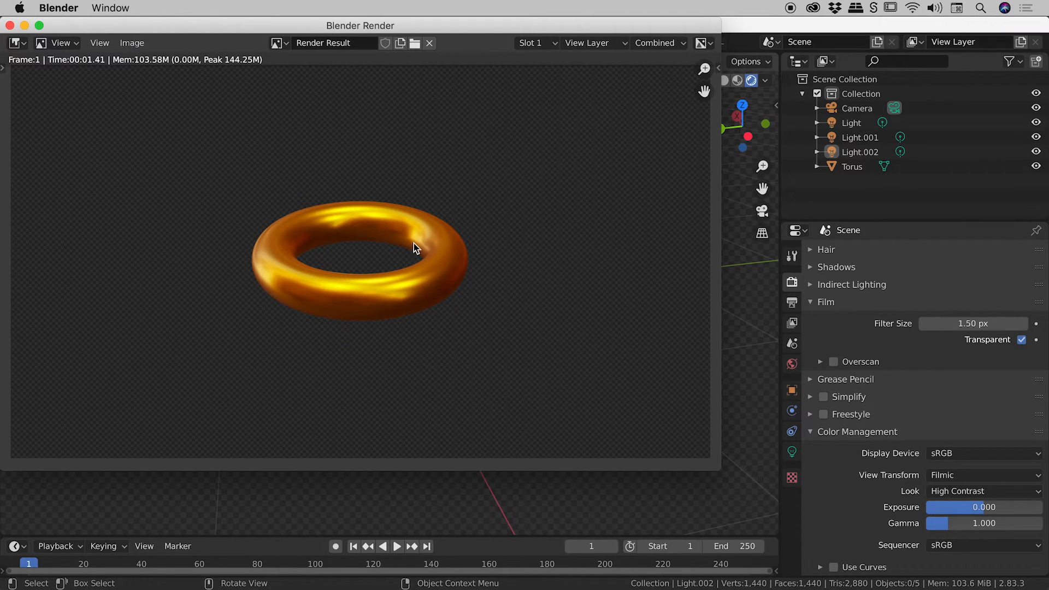
mouse_move(395, 301)
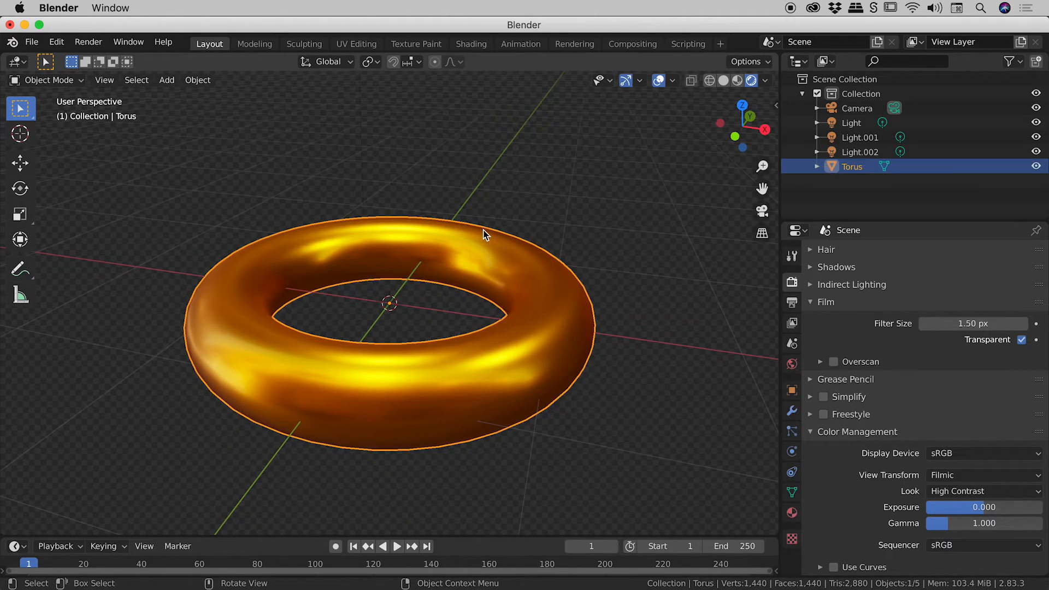
mouse_move(626, 393)
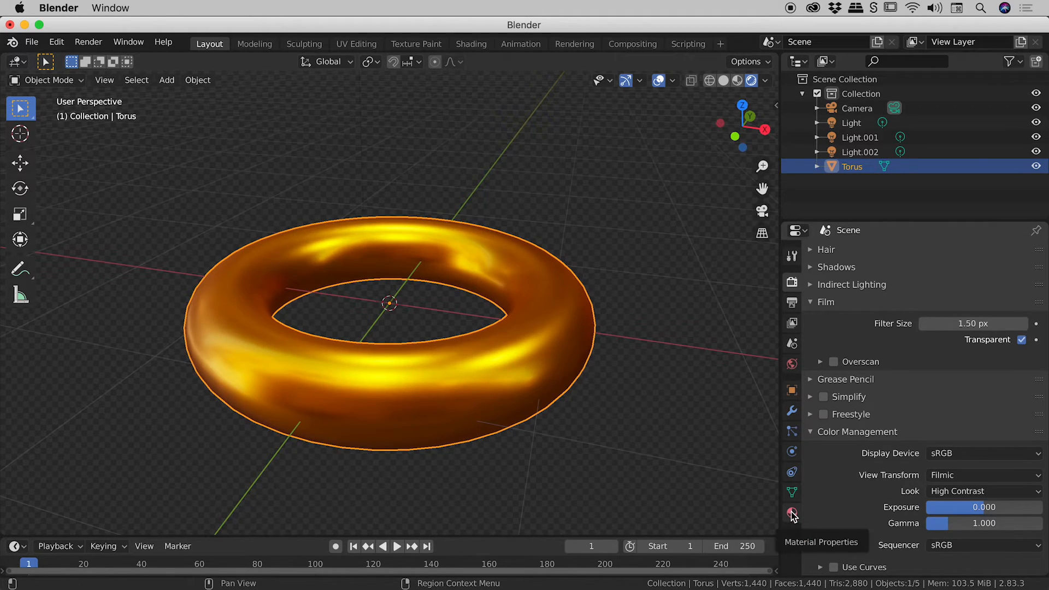
Enter 0.25 as the Principled BSDF roughness in the torus material settings
click(792, 513)
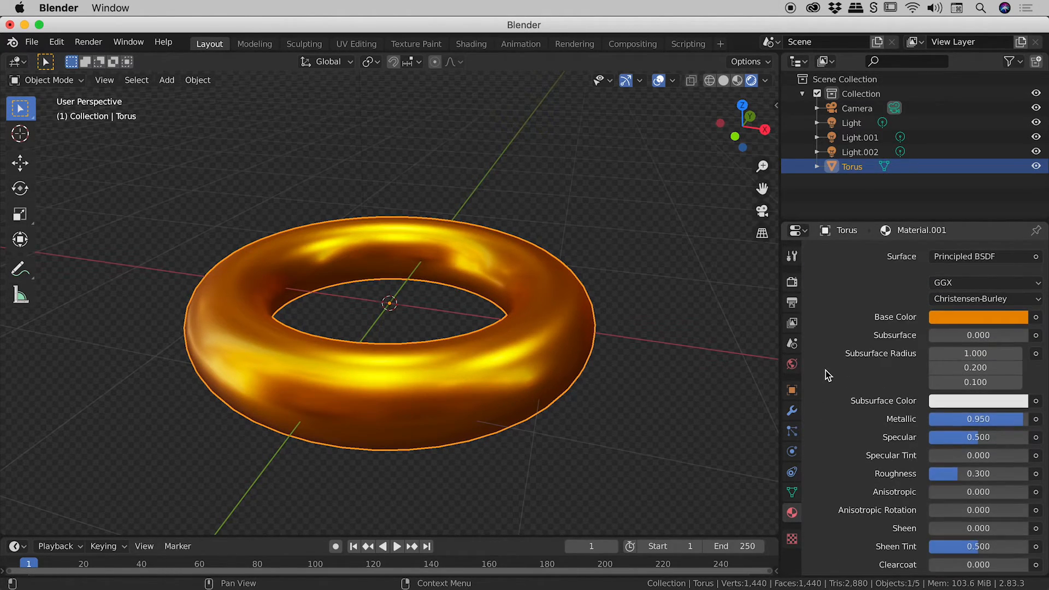
scroll(down, 3)
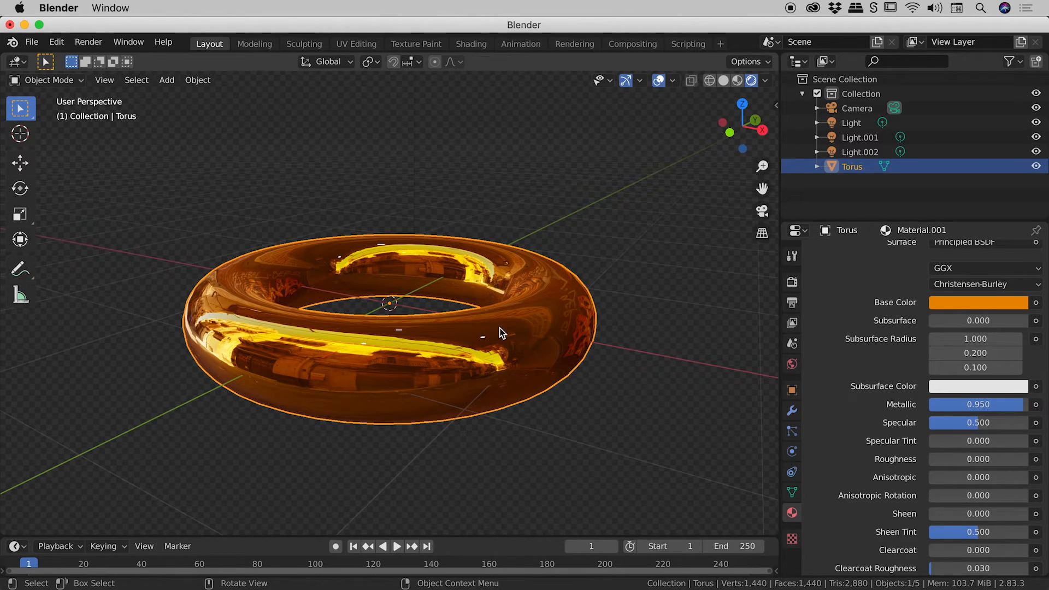
mouse_move(559, 347)
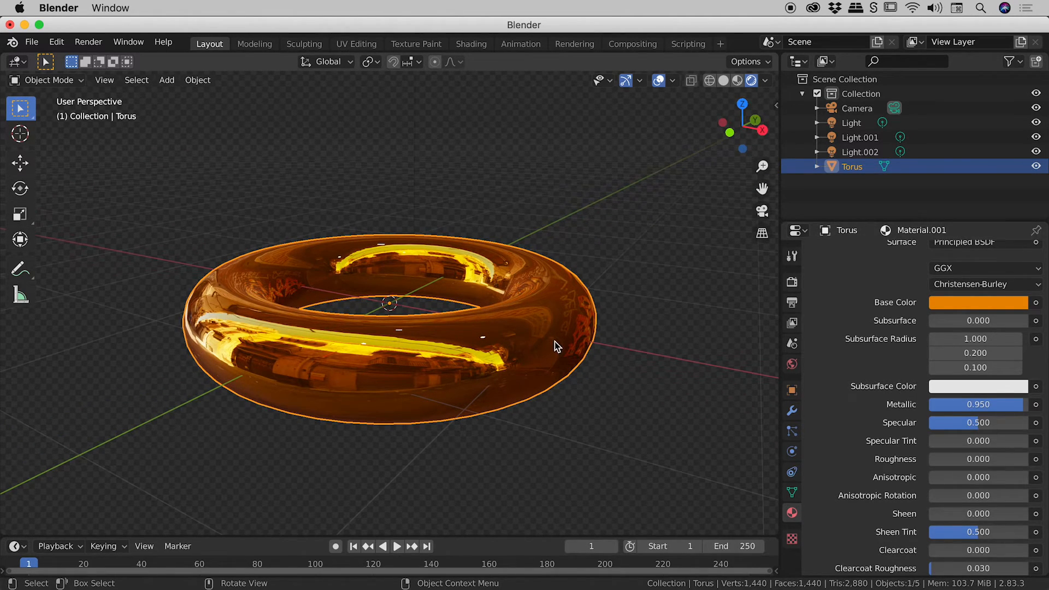
click(975, 459)
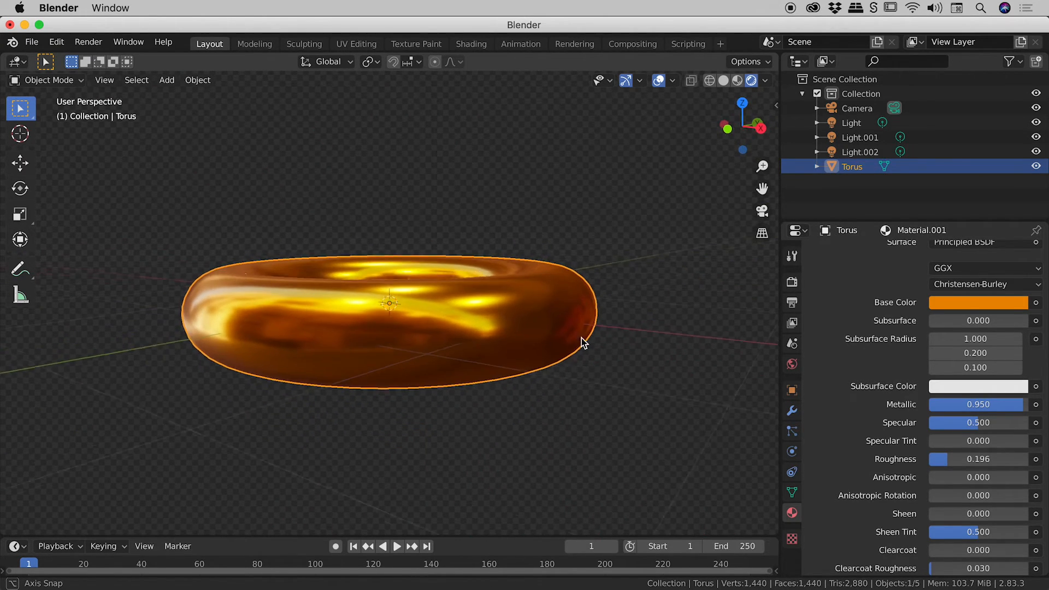
click(976, 459)
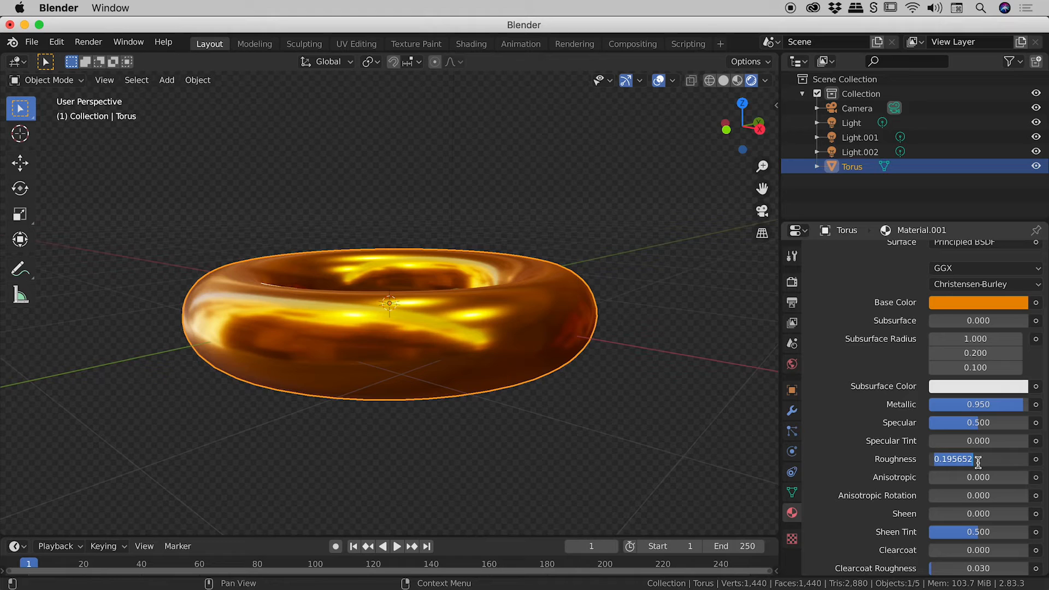
text(.250)
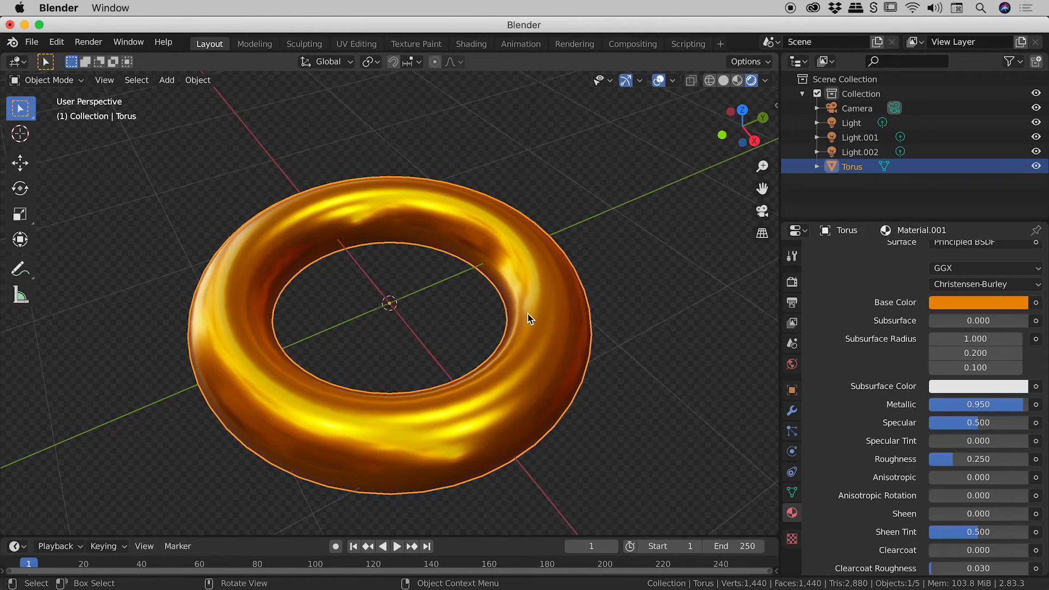
mouse_move(520, 261)
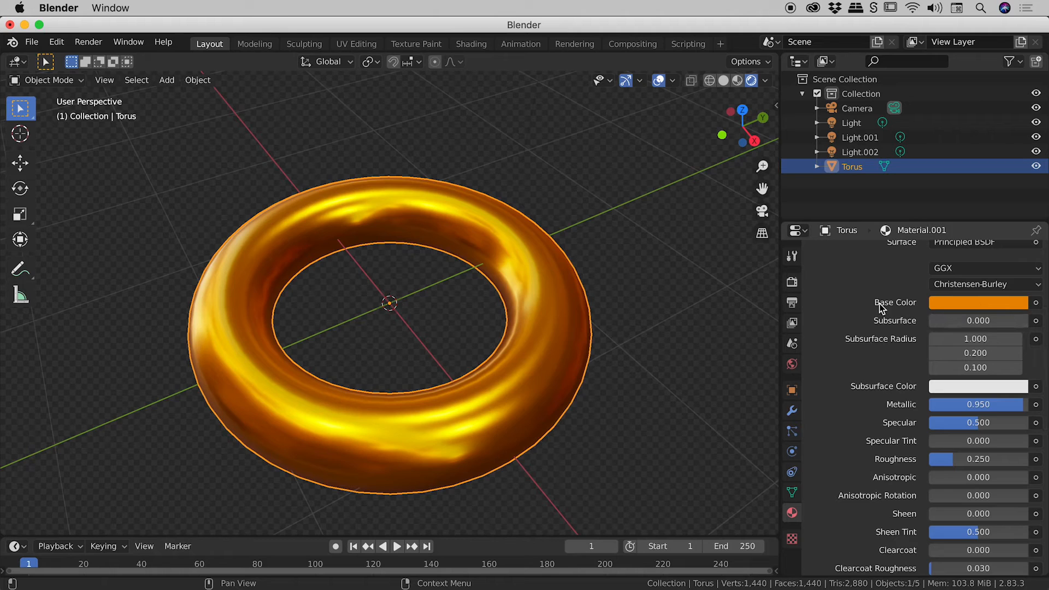
Pick a saturated gold base color on the wheel (hue 0.106, saturation 0.907)
click(977, 302)
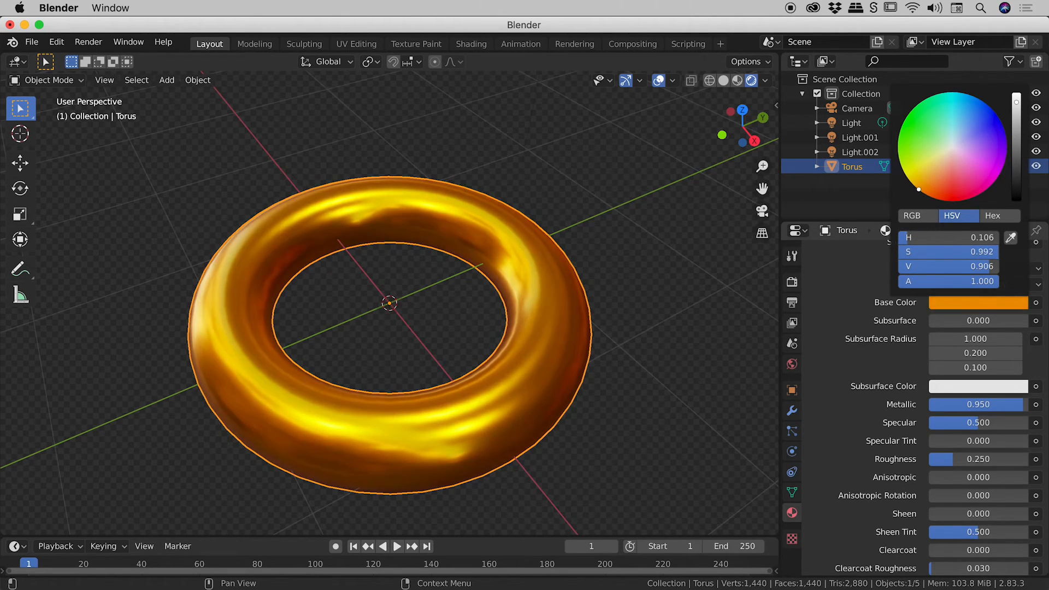
mouse_move(924, 190)
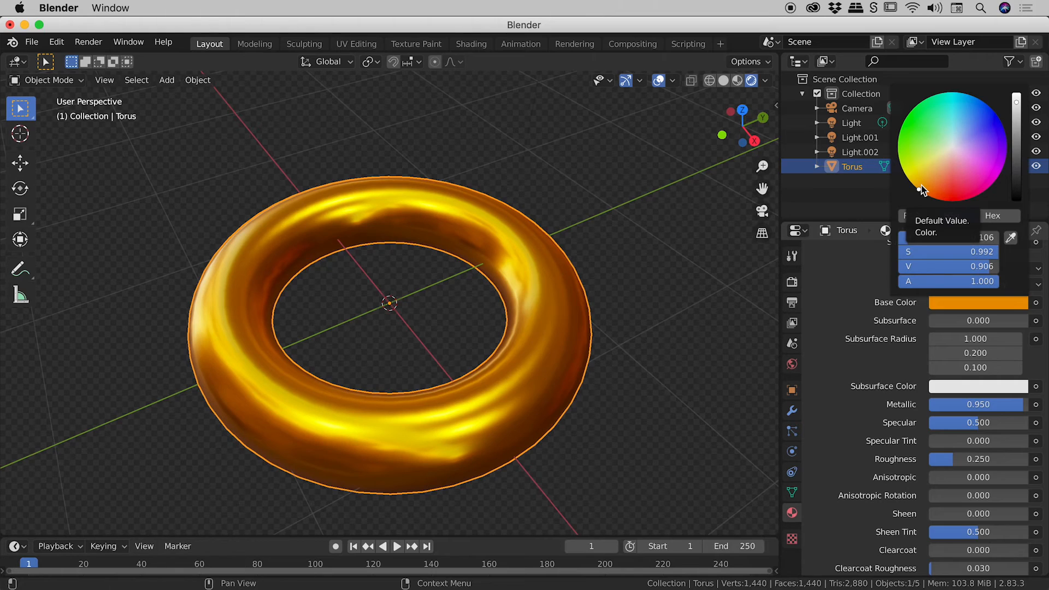
click(951, 215)
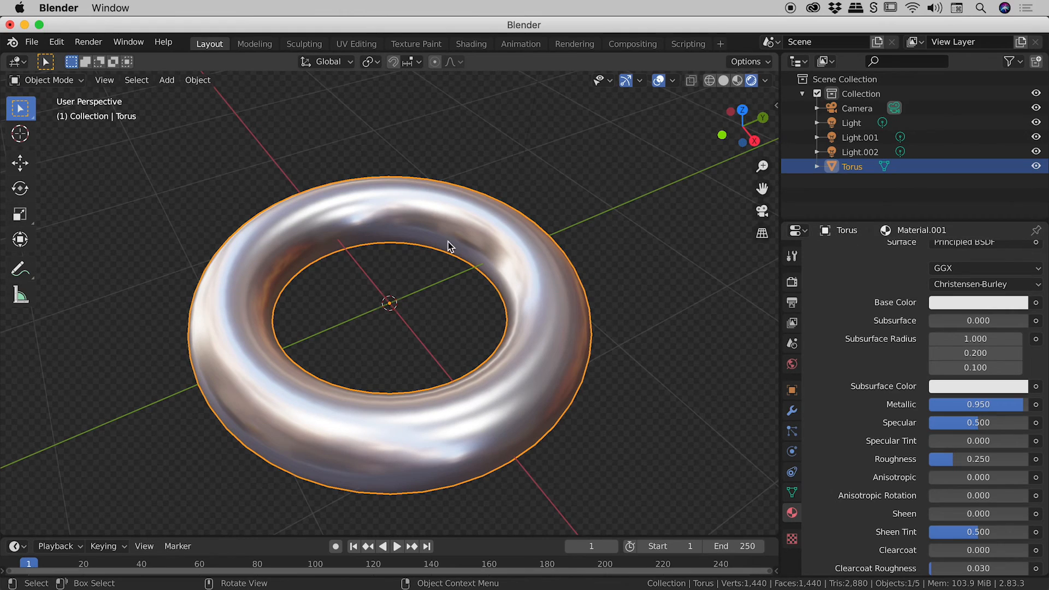
mouse_move(585, 256)
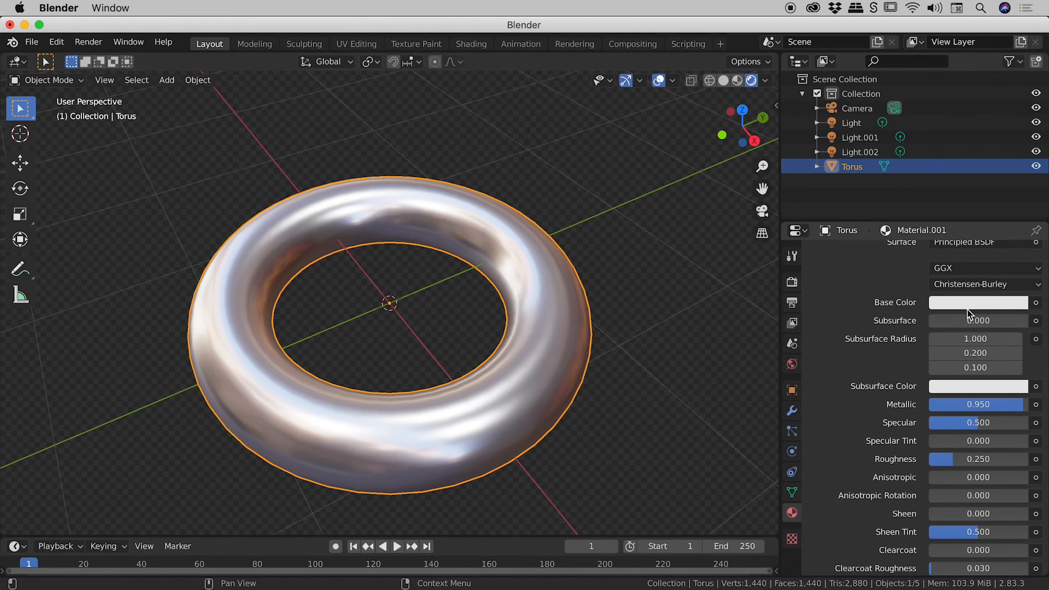
click(977, 302)
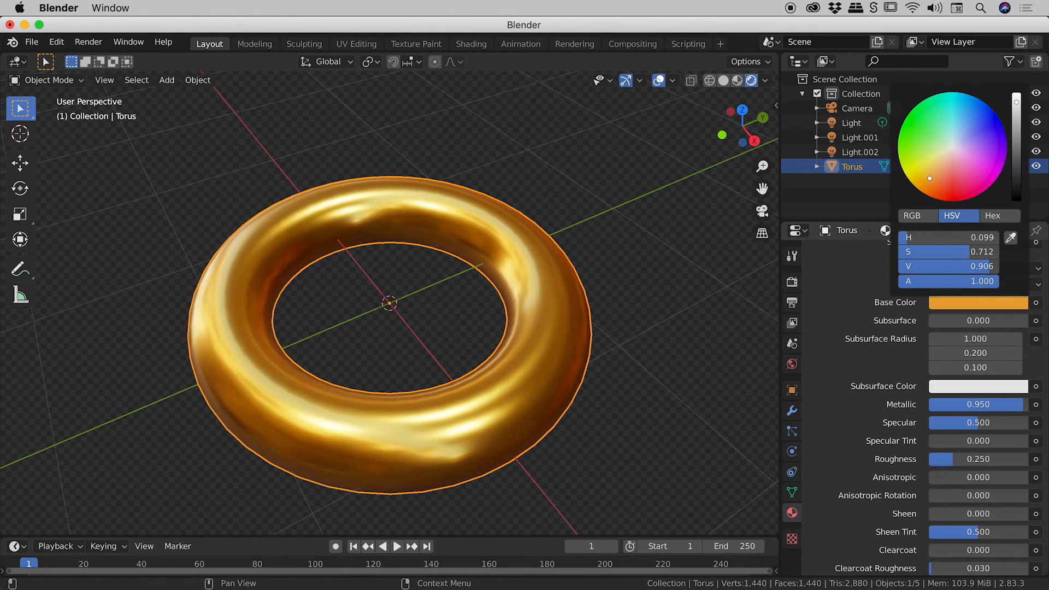
click(921, 186)
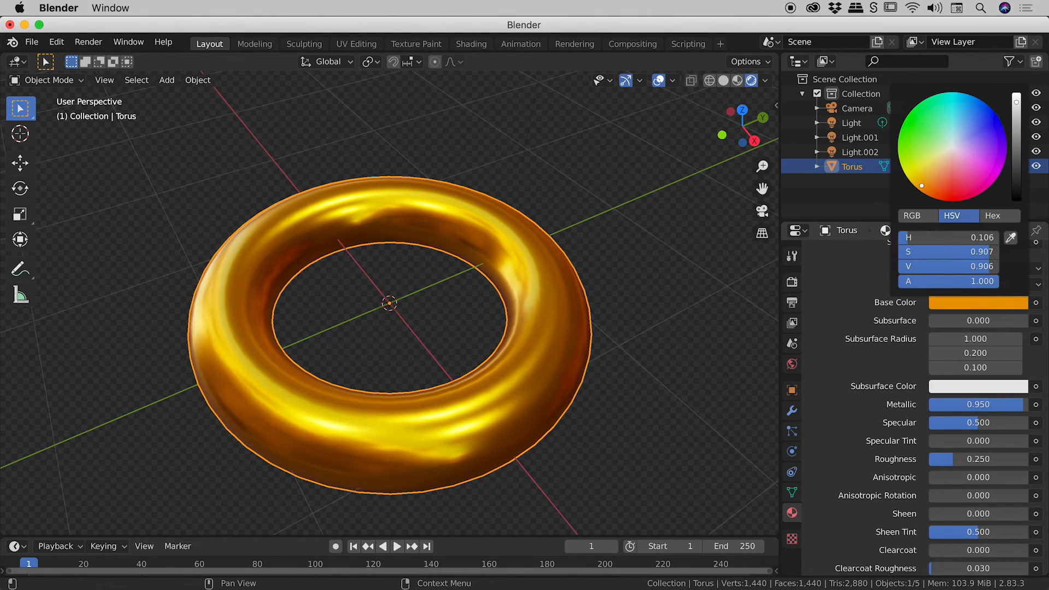